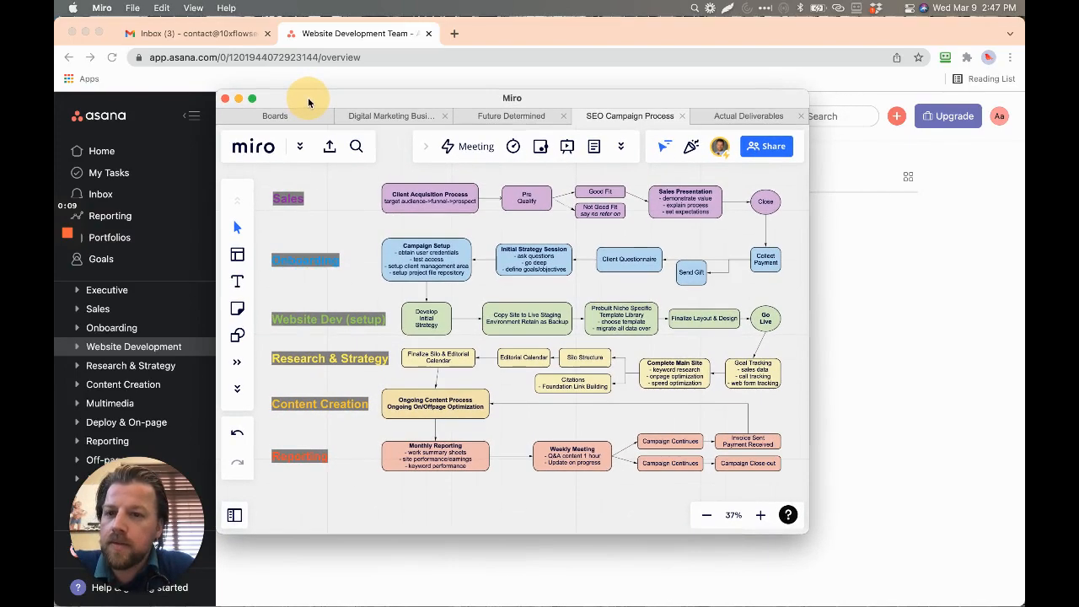
mouse_move(154, 347)
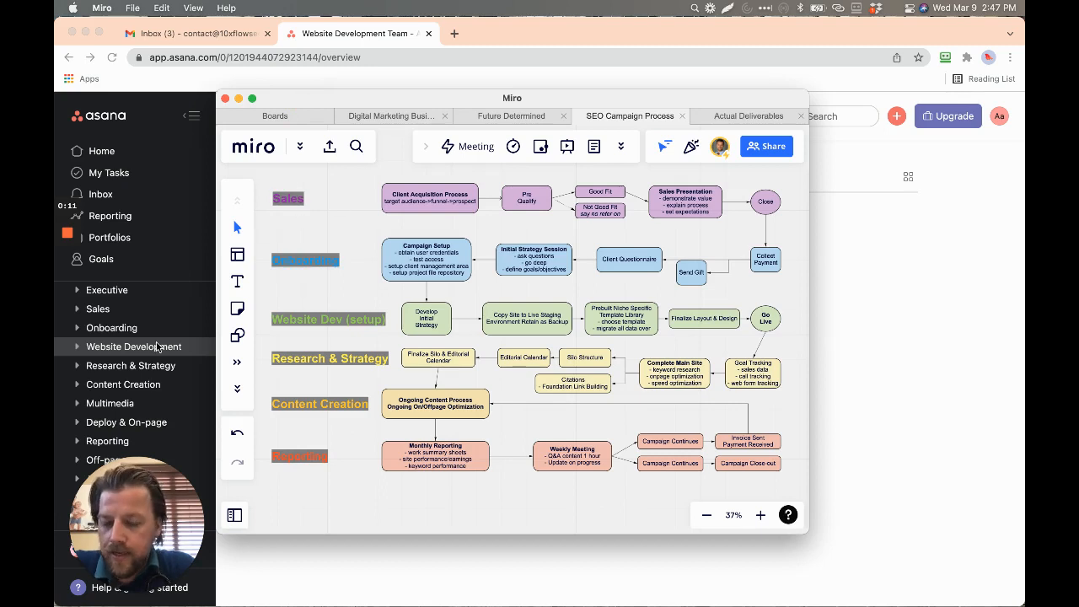
mouse_move(106, 359)
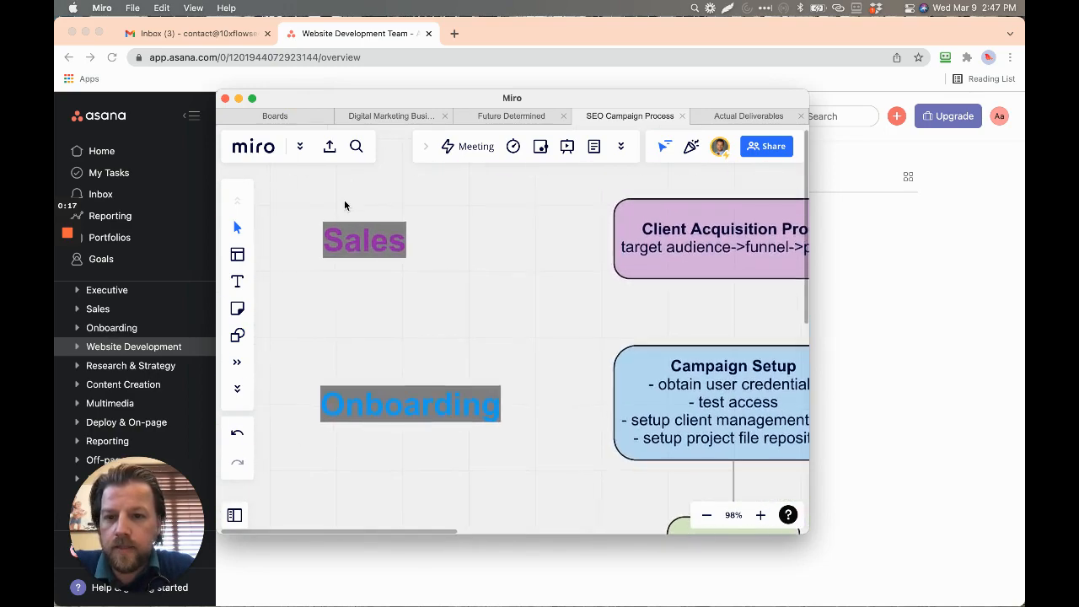
Scroll the Teams sidebar and browse the Sales and Onboarding team overviews.
scroll(down, 3)
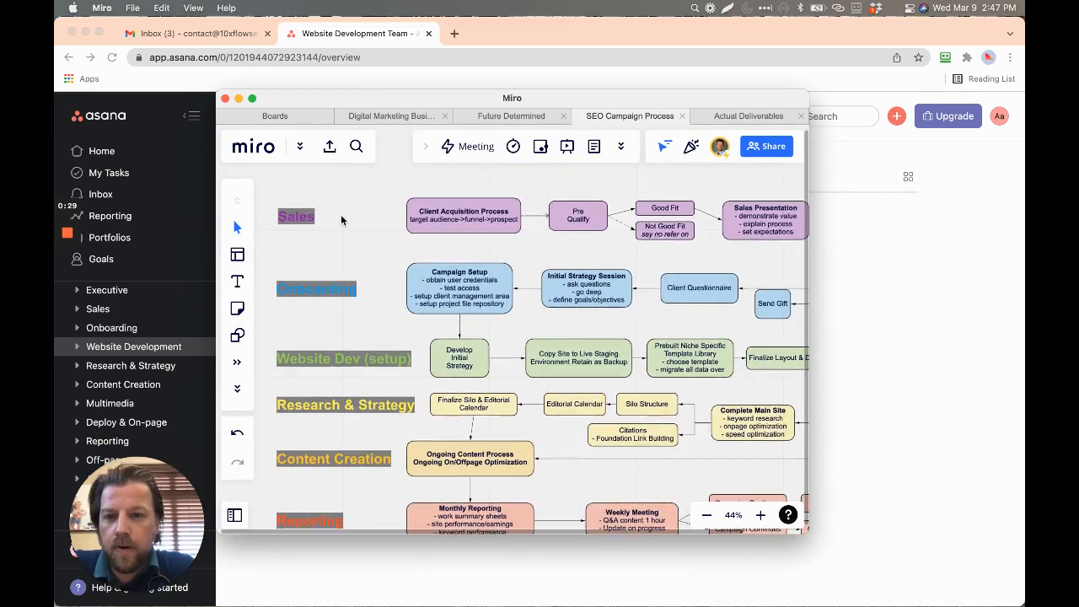
scroll(down, 3)
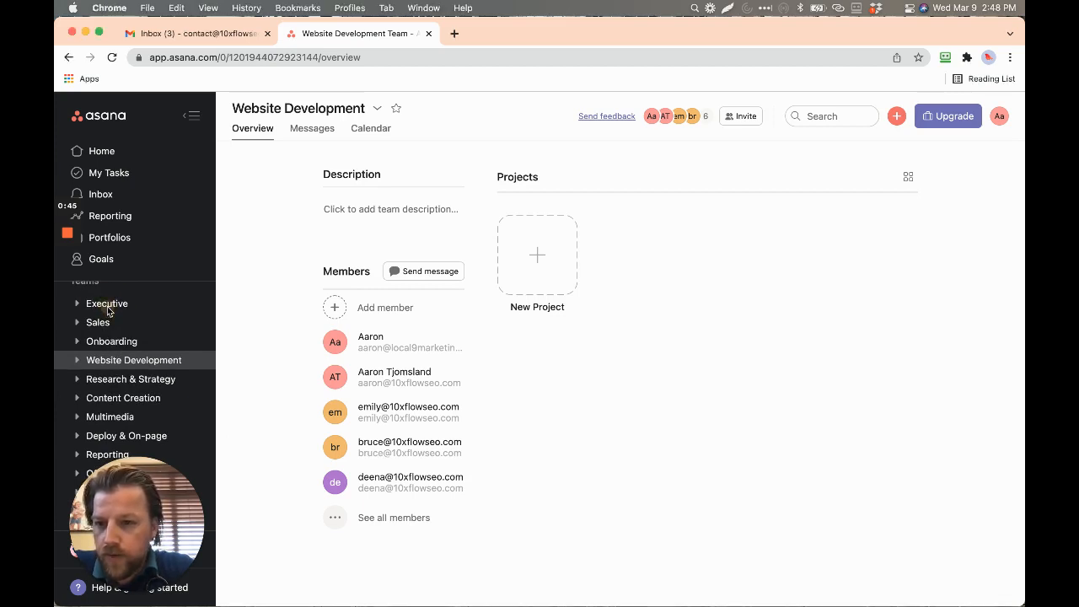
scroll(down, 3)
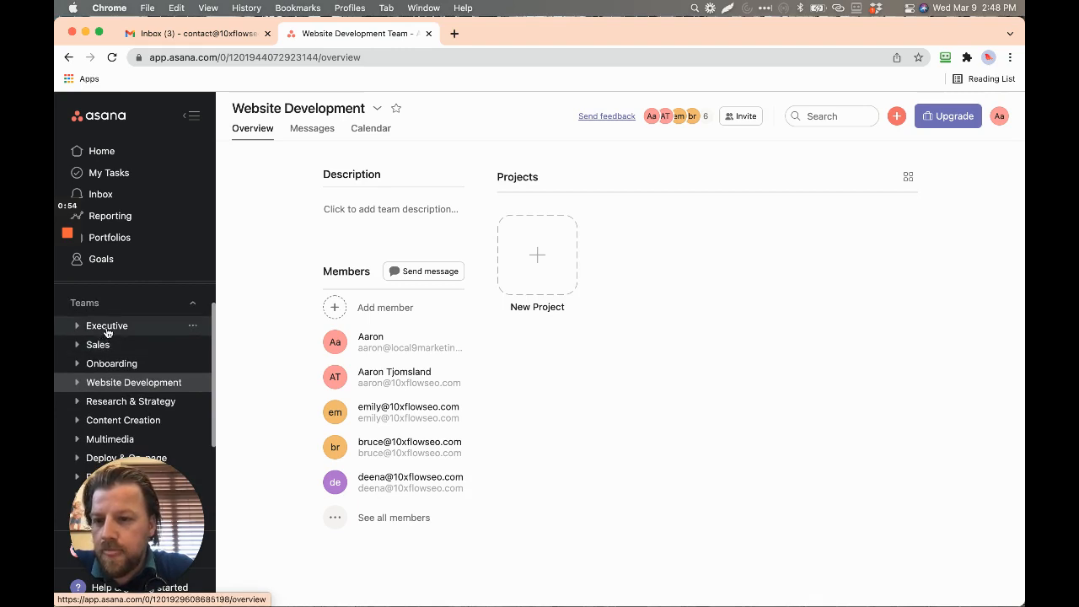
mouse_move(98, 345)
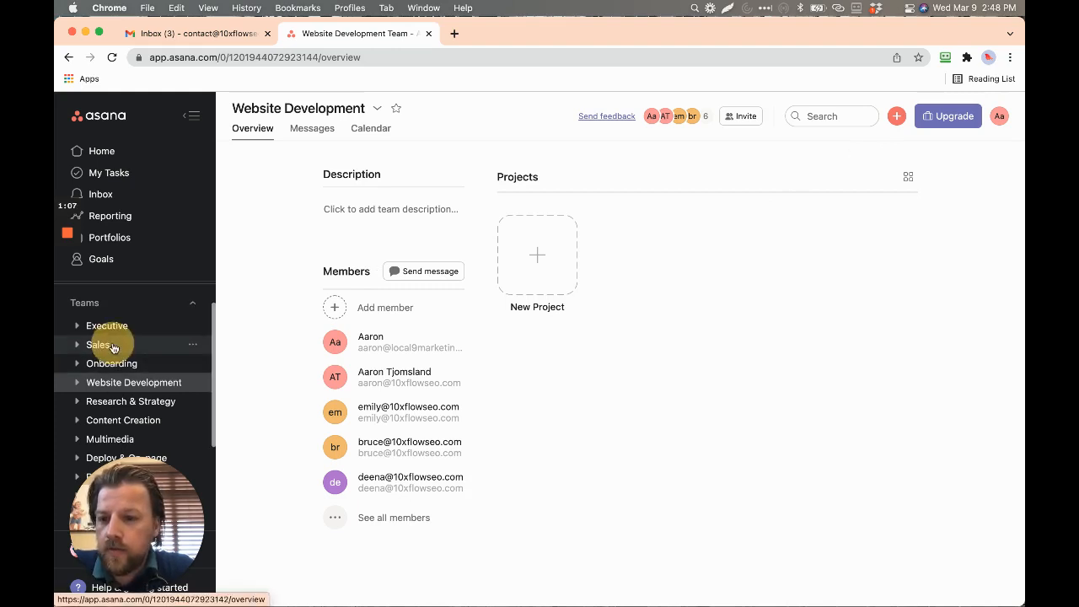
click(98, 345)
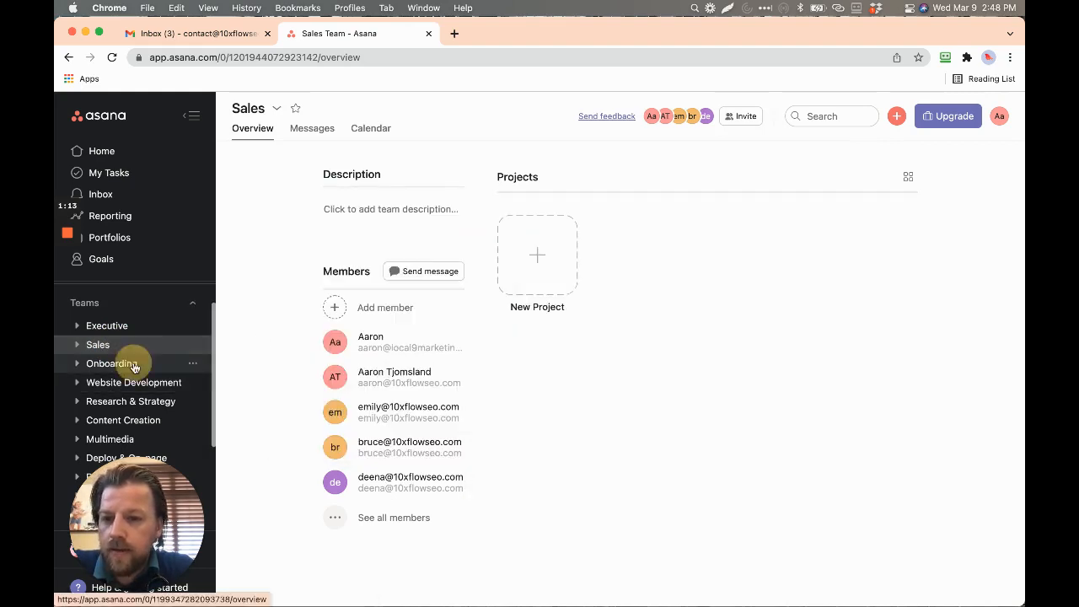
click(111, 363)
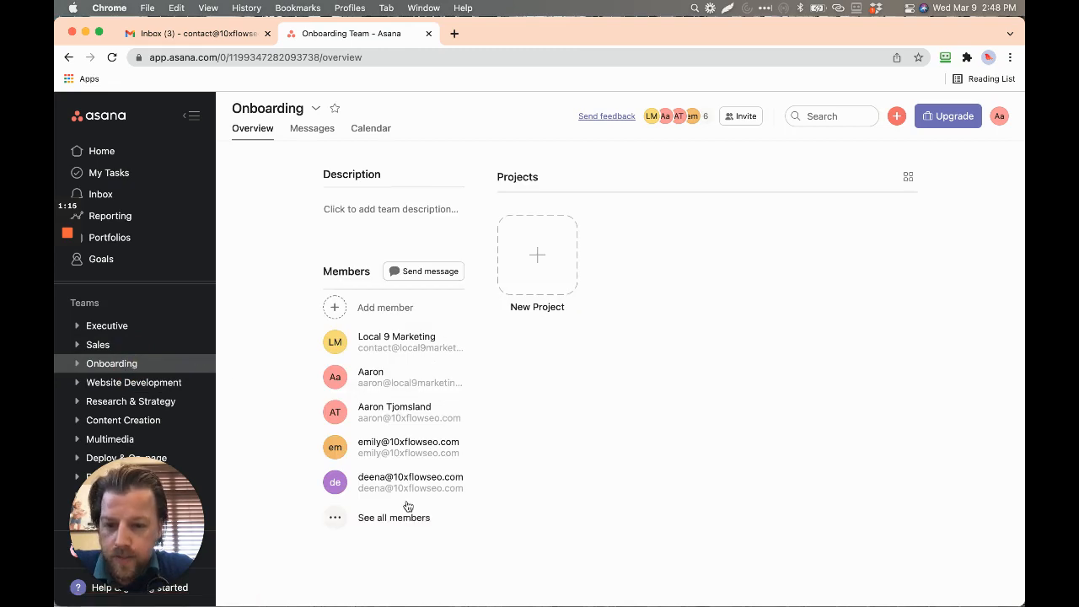
mouse_move(147, 388)
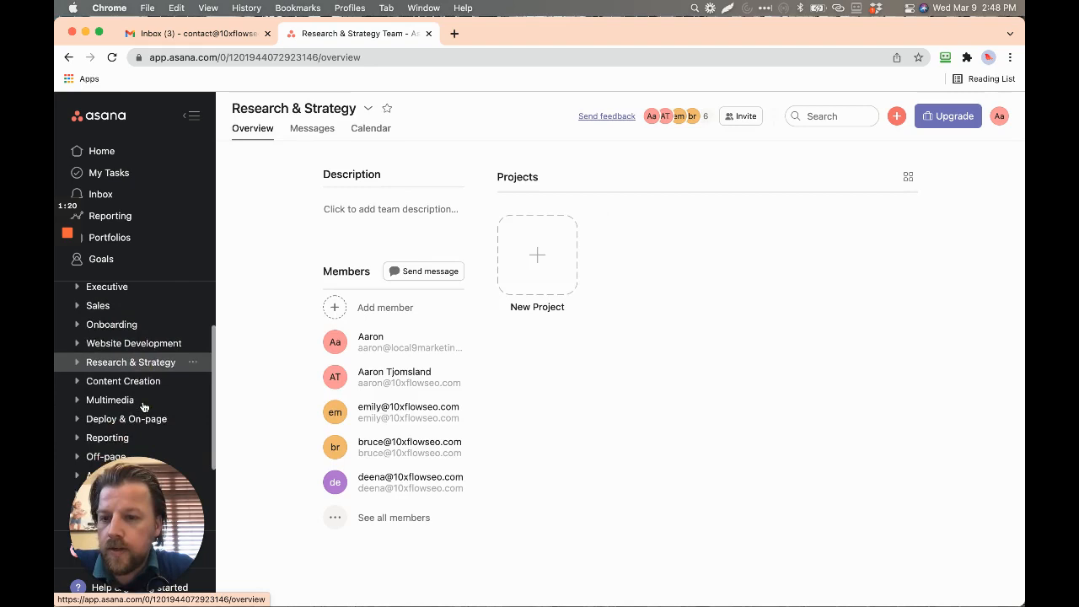
Browse Multimedia and Website Development, then check Content Creation's six members and four pending invites.
scroll(down, 3)
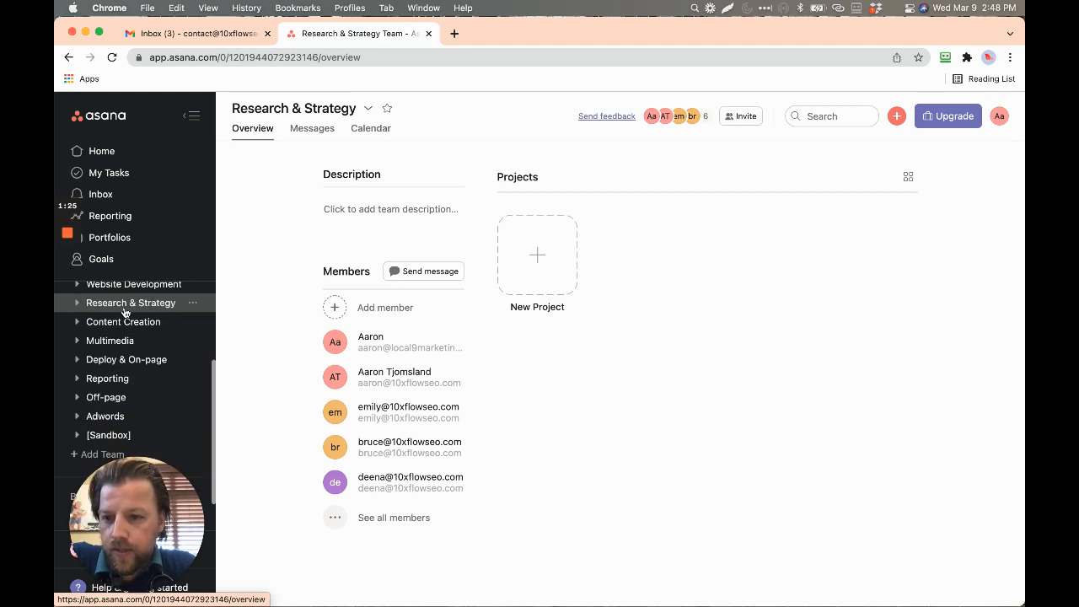
click(122, 322)
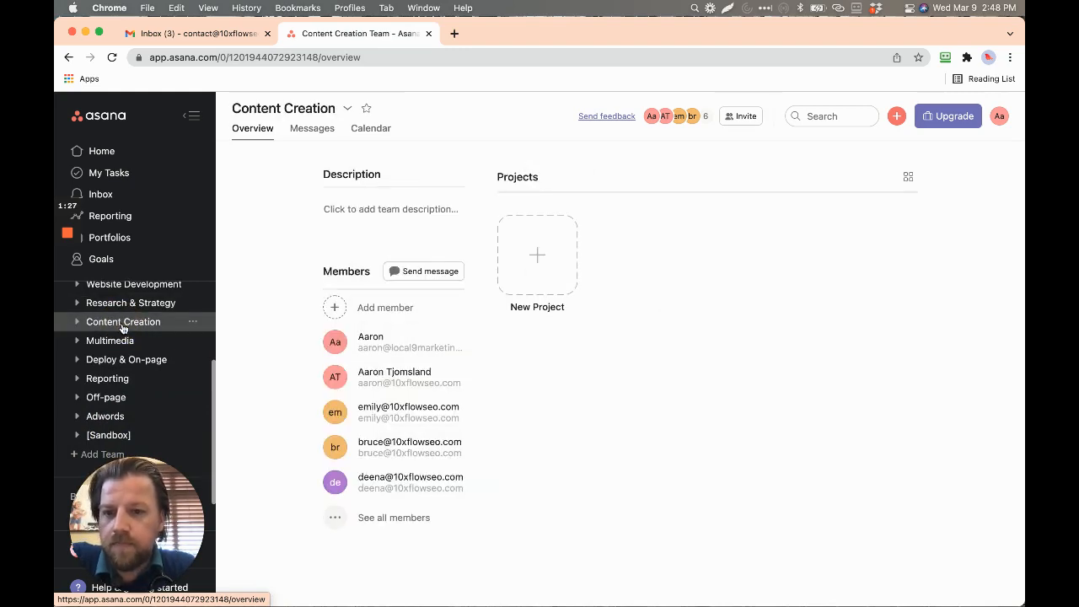
click(109, 340)
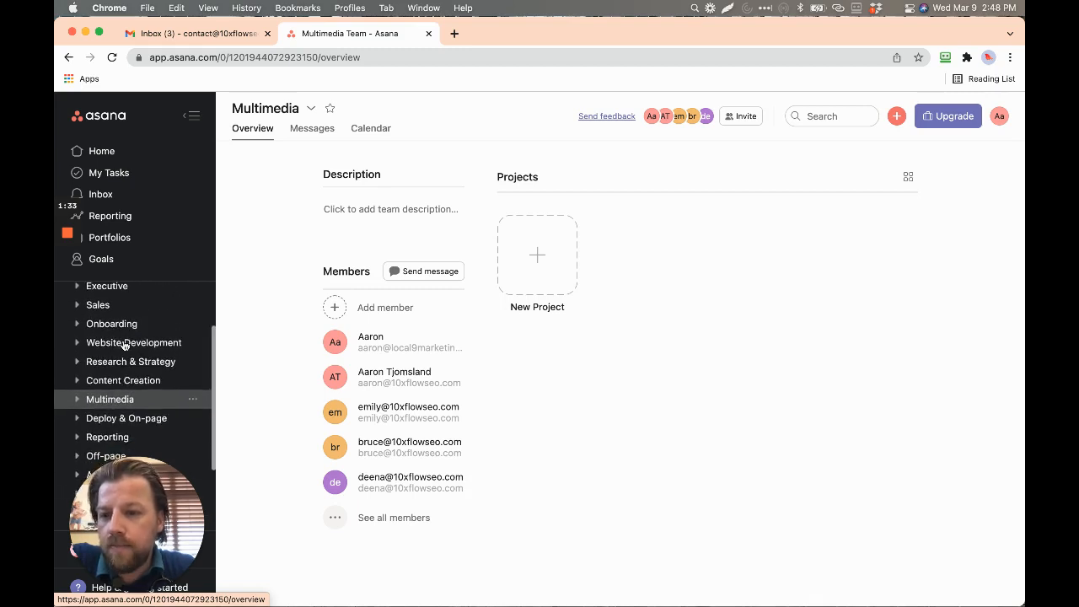
click(133, 342)
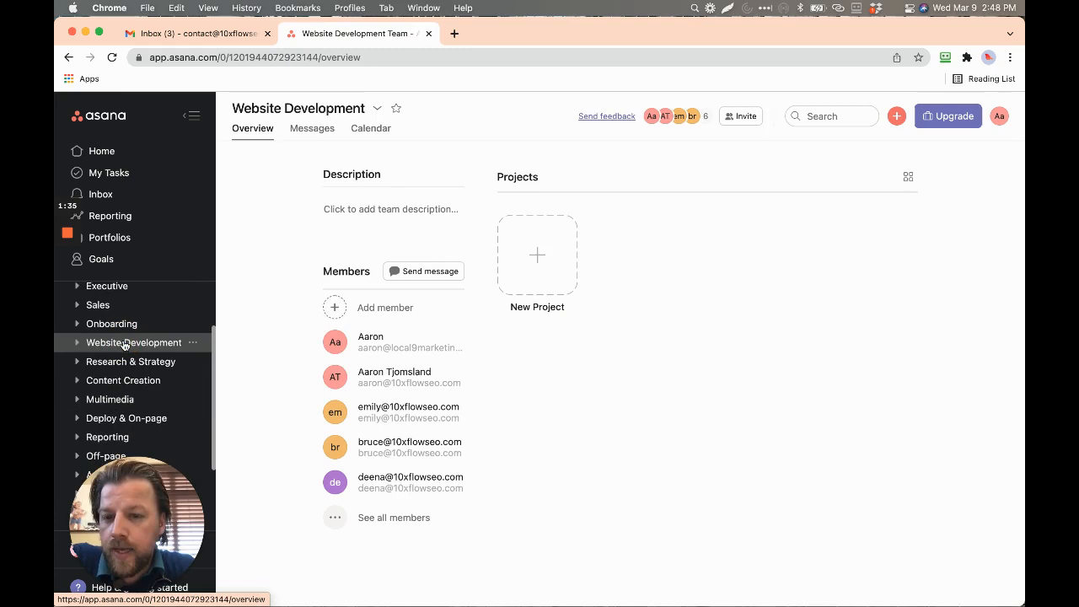
click(409, 448)
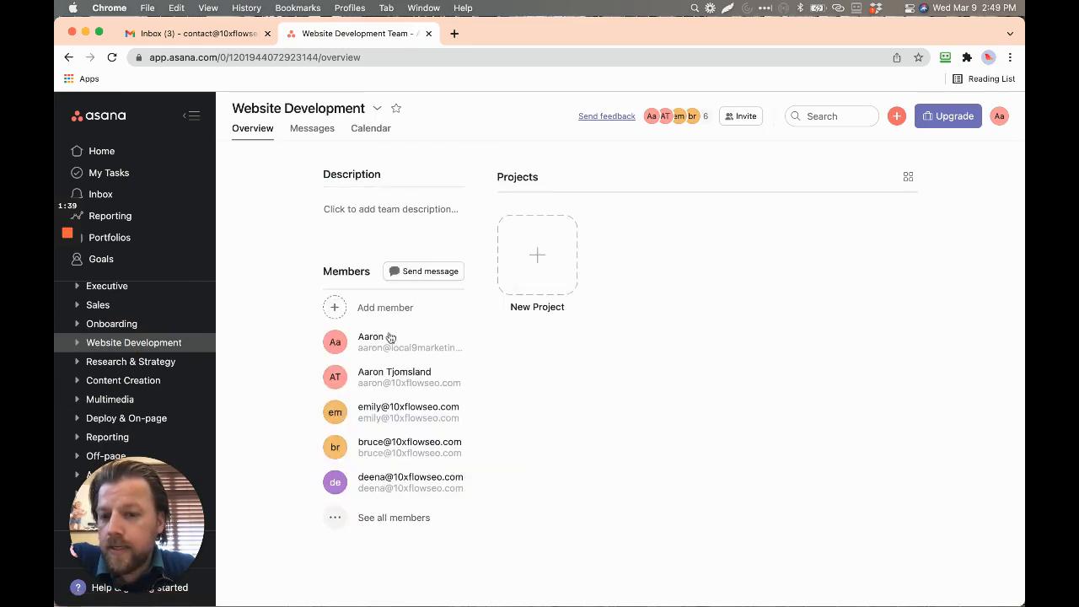
mouse_move(393, 441)
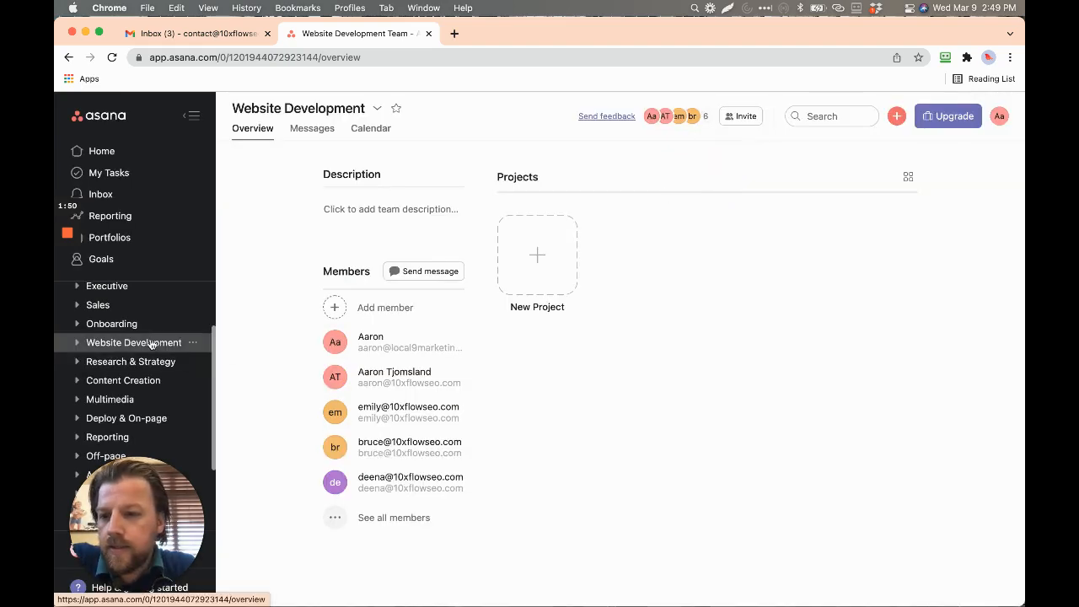
click(123, 380)
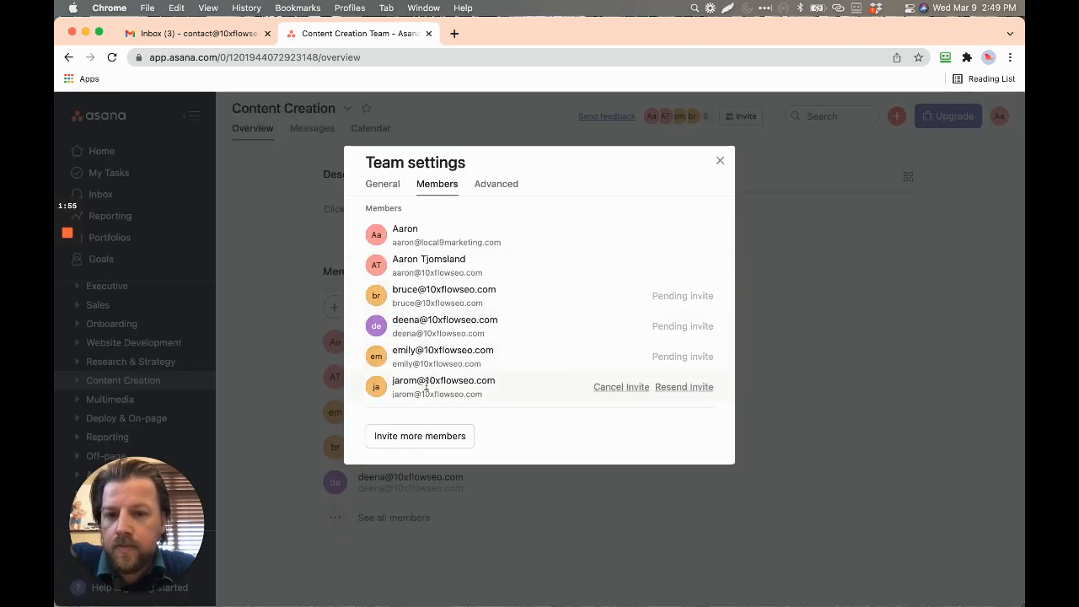
mouse_move(721, 158)
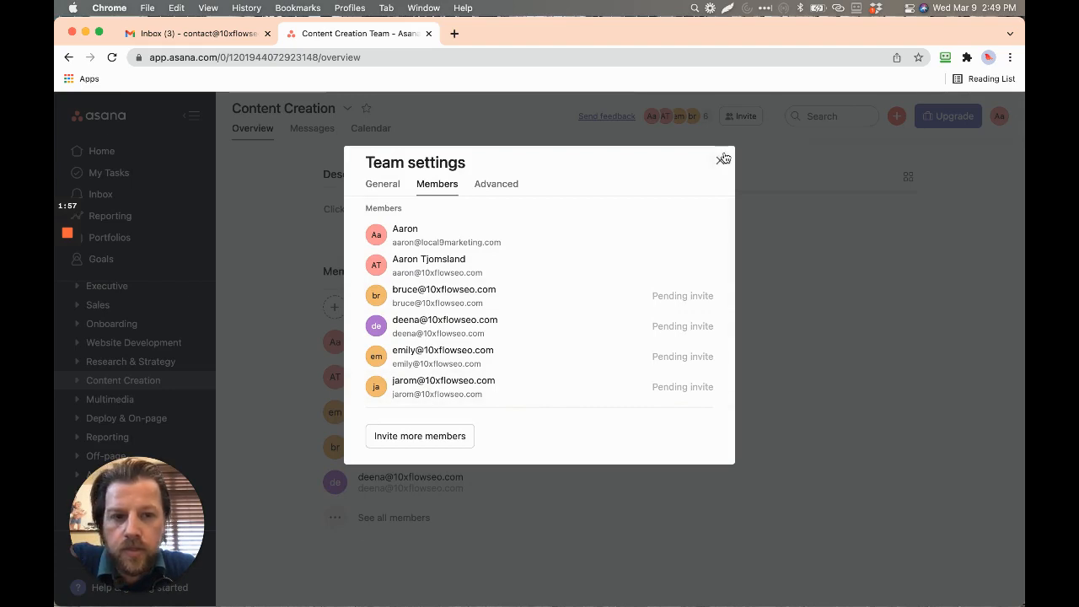
click(723, 158)
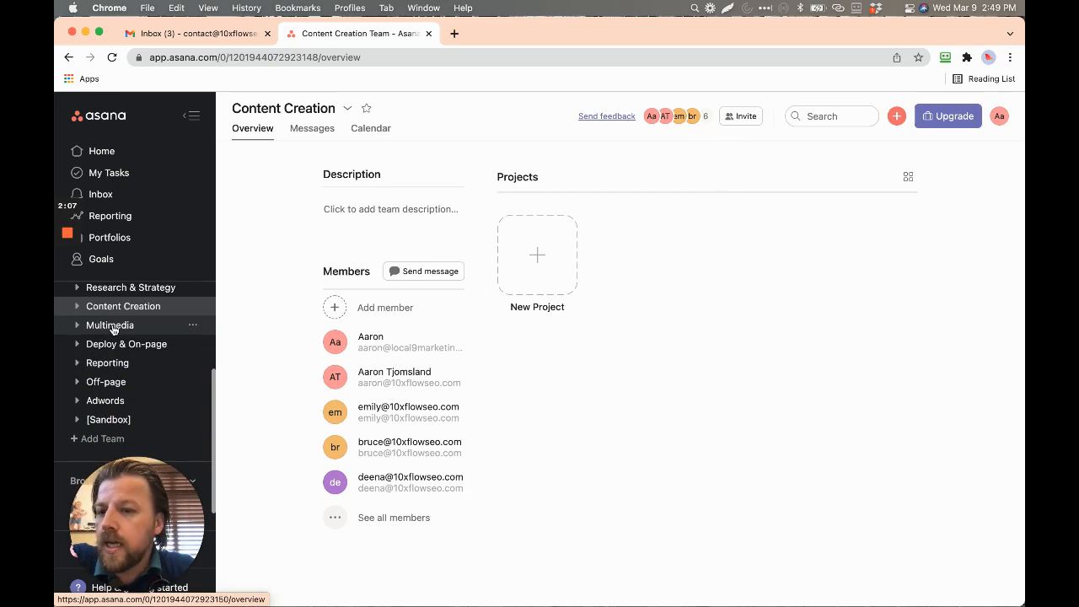
mouse_move(123, 306)
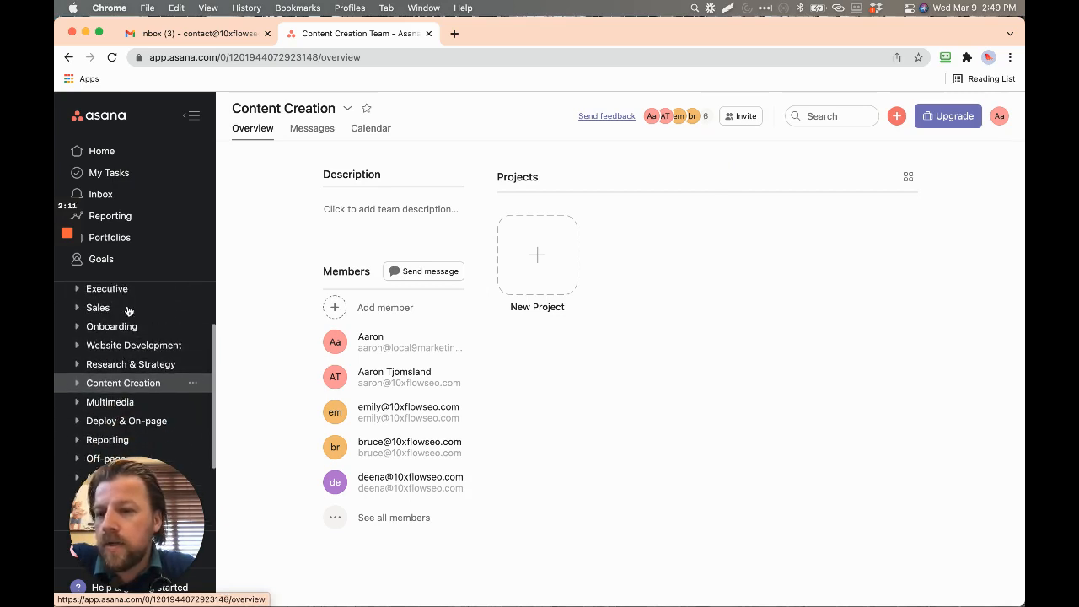
Browse the Executive, Onboarding, Content Creation and Multimedia team overviews.
click(107, 318)
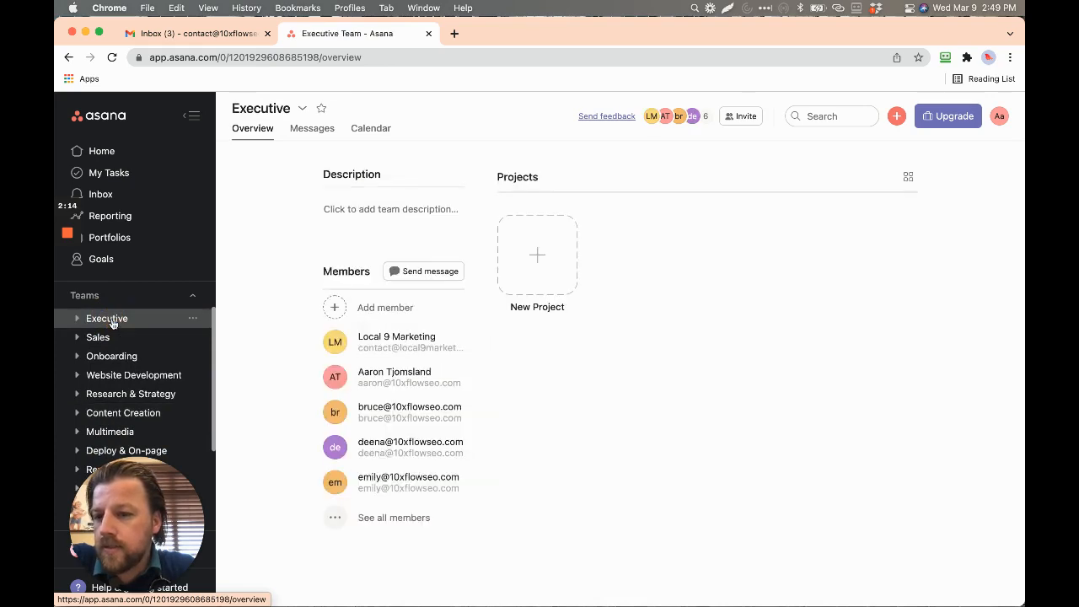
scroll(down, 3)
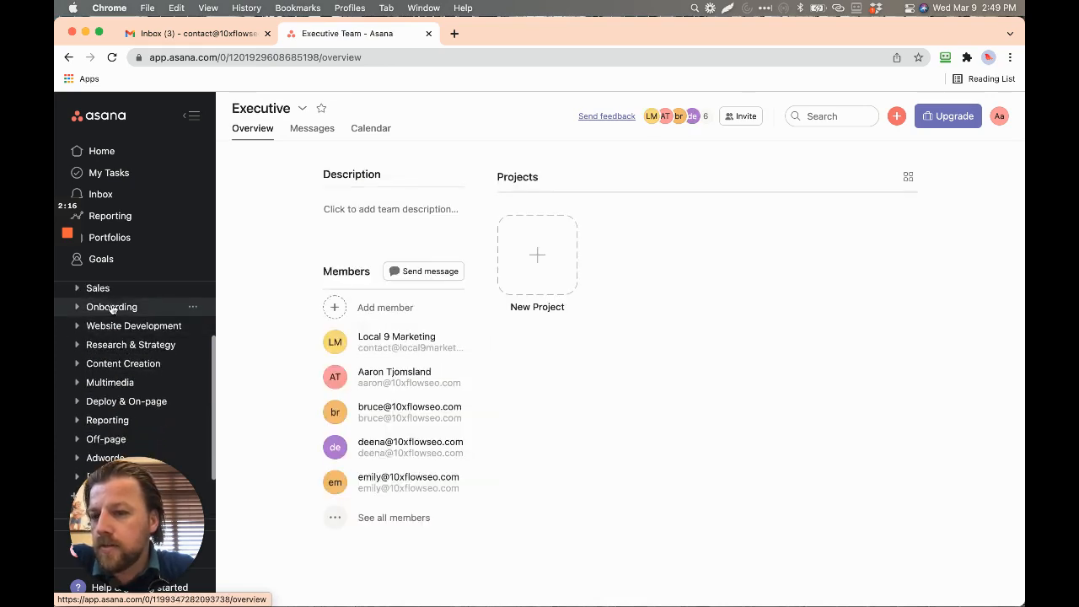
click(112, 307)
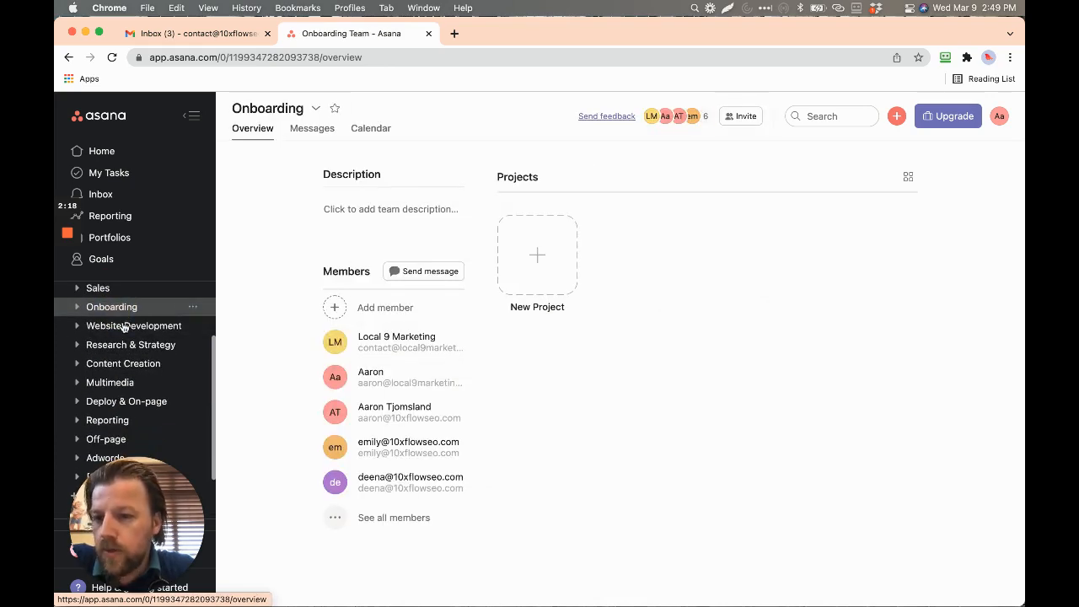
click(131, 344)
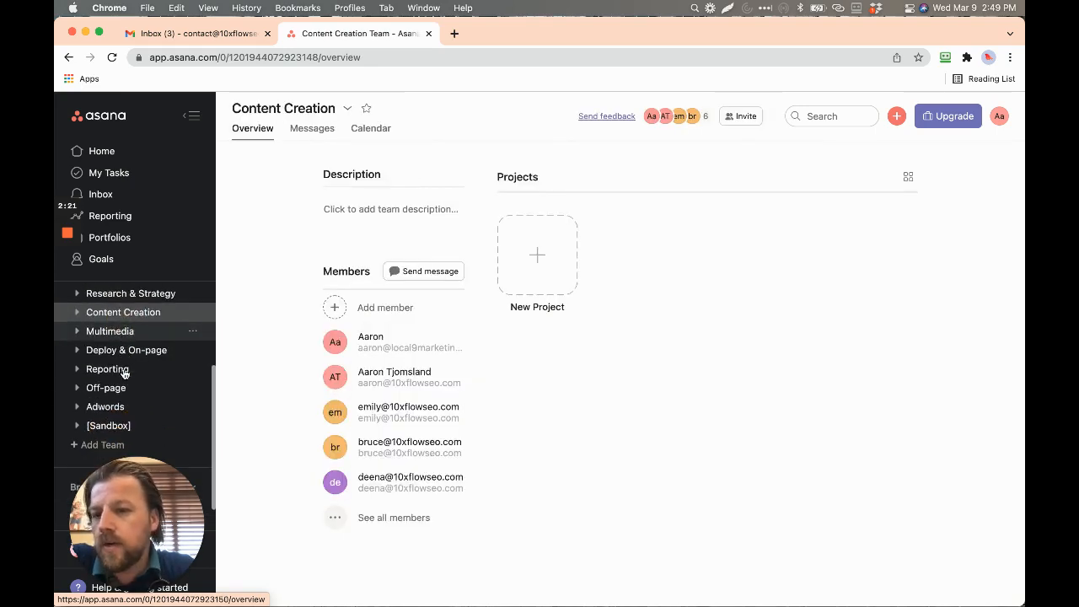
click(109, 331)
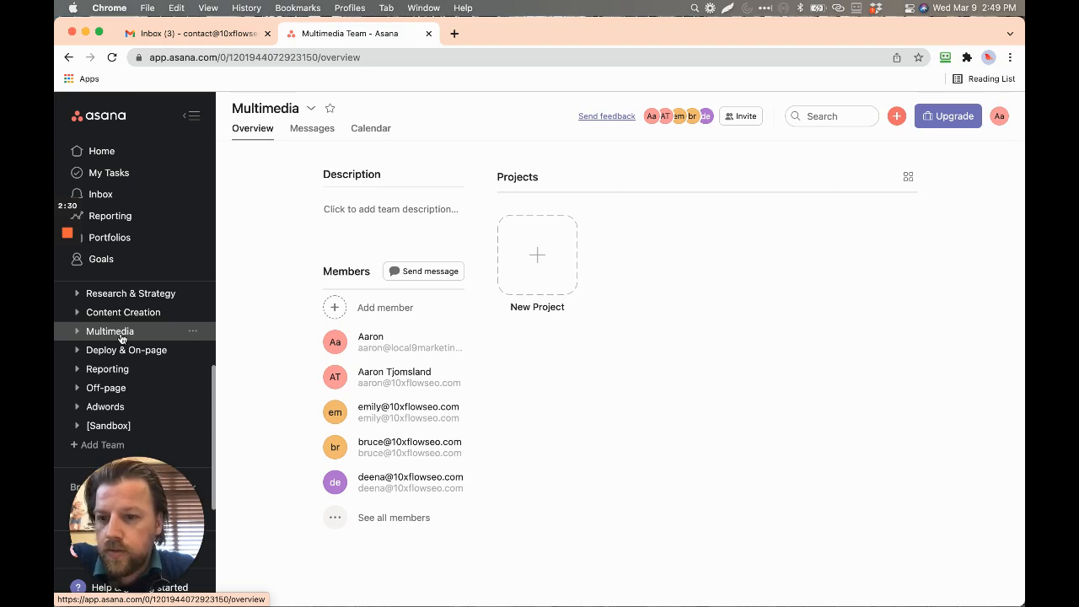
mouse_move(118, 312)
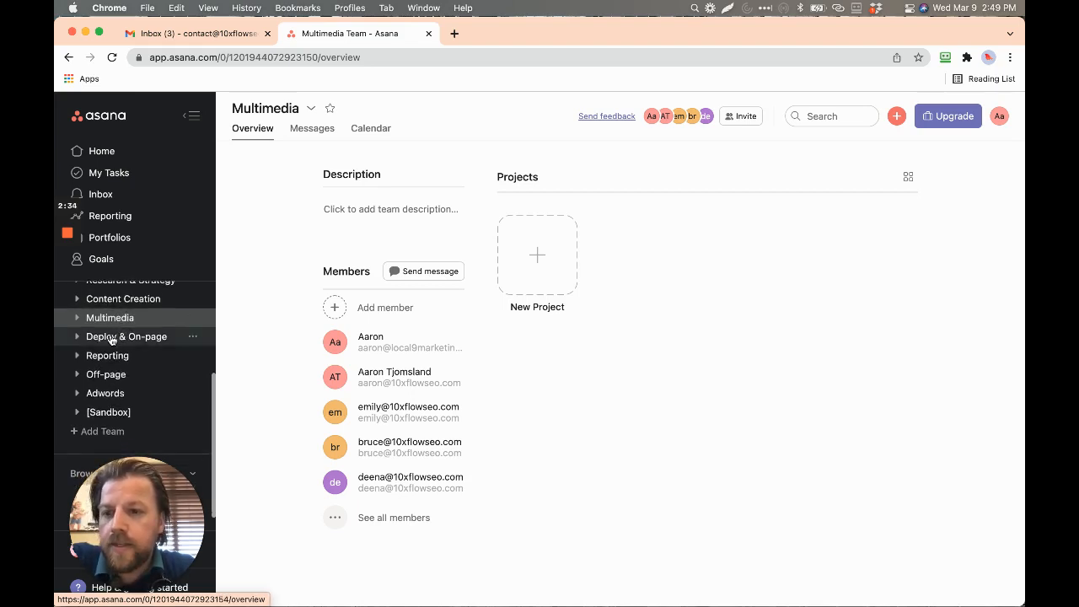
Browse Deploy & On-page, Reporting, Off-page and Adwords, viewing a member's profile.
click(125, 336)
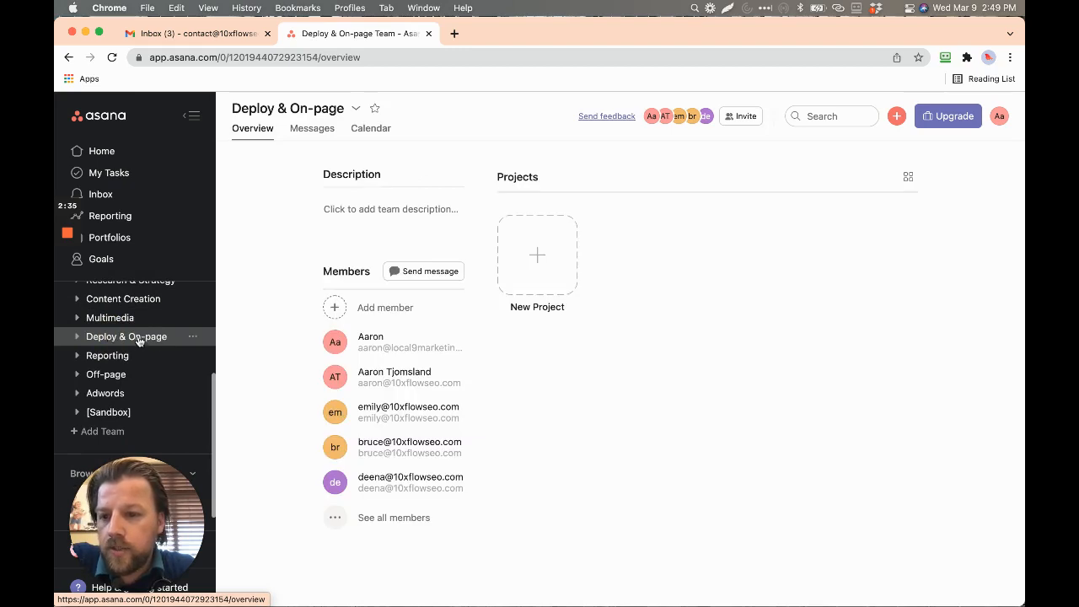
mouse_move(126, 346)
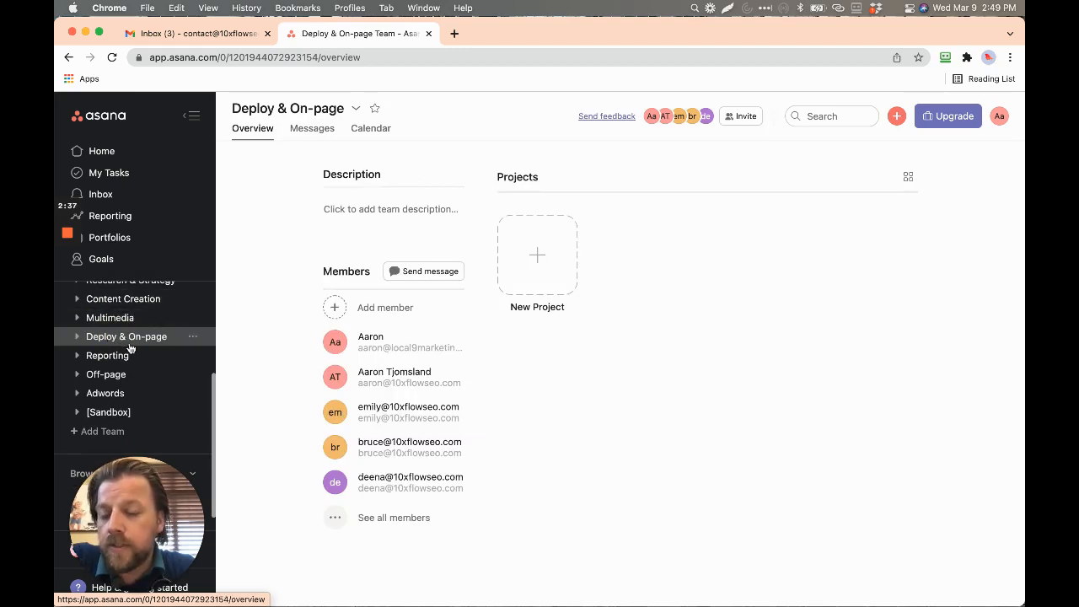
click(107, 355)
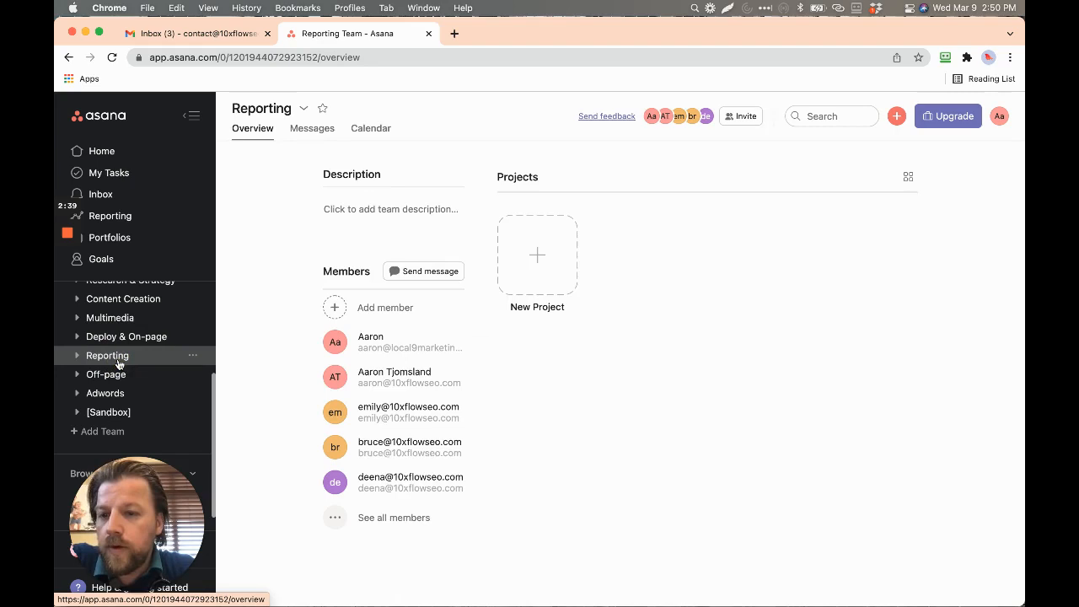
mouse_move(122, 401)
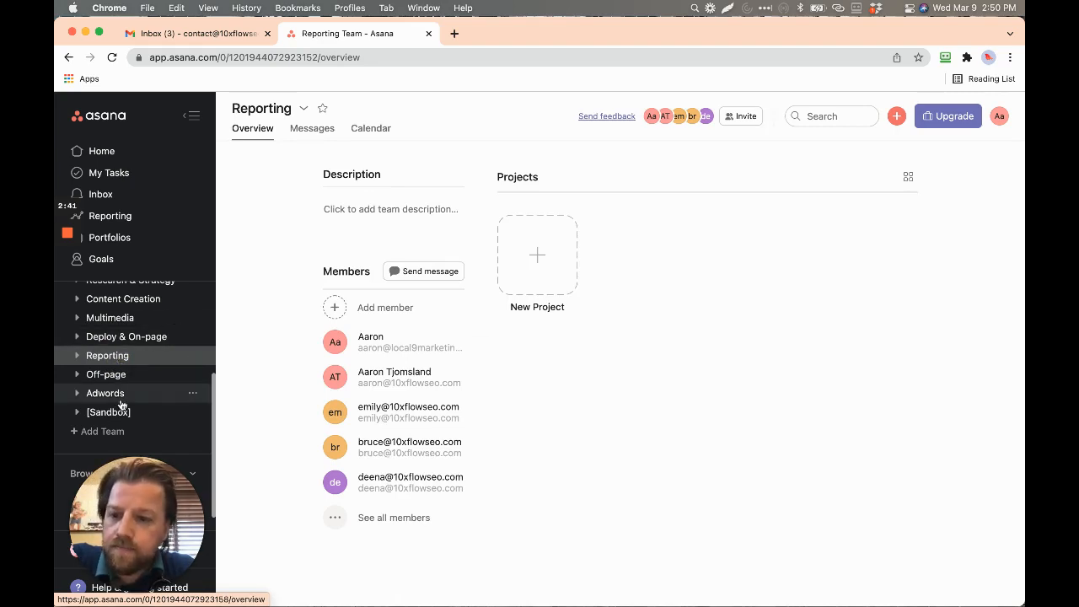
click(106, 373)
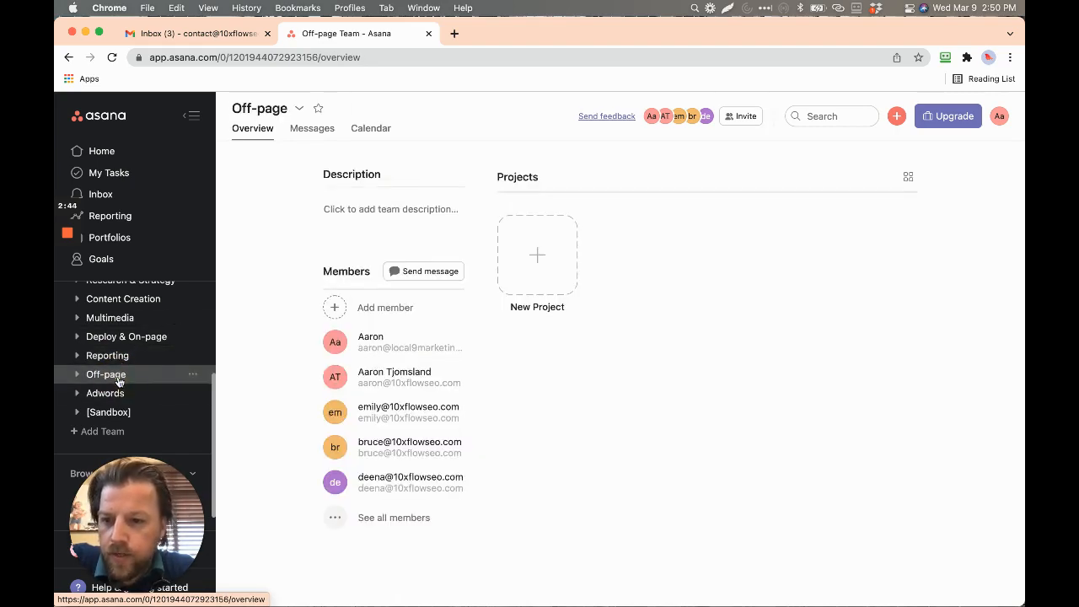
click(104, 392)
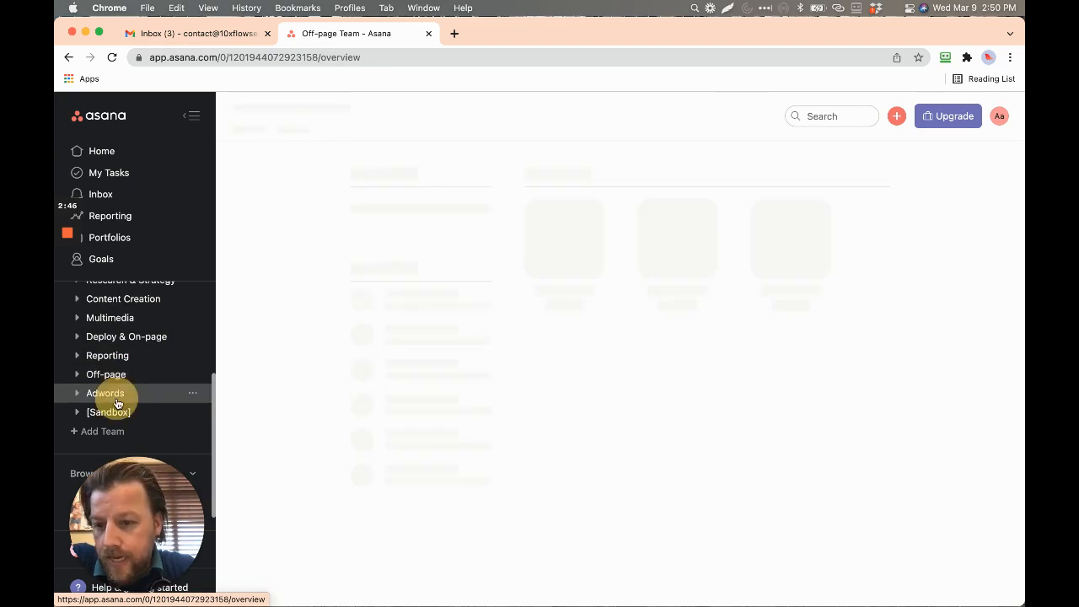
click(104, 393)
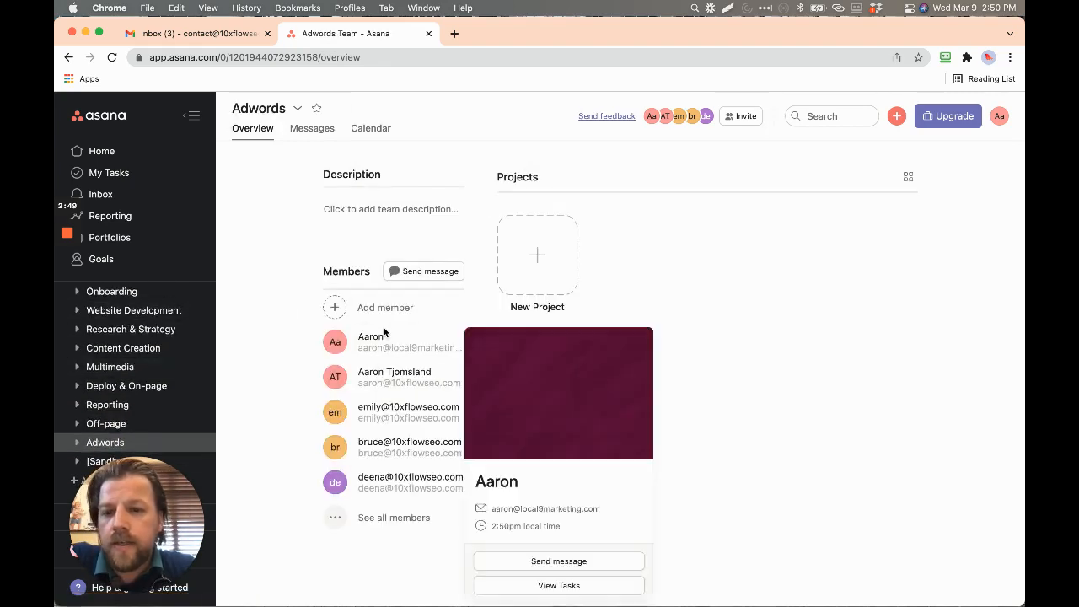
Visit the projectless Website Development and Research & Strategy teams, then return to Content Creation.
click(133, 311)
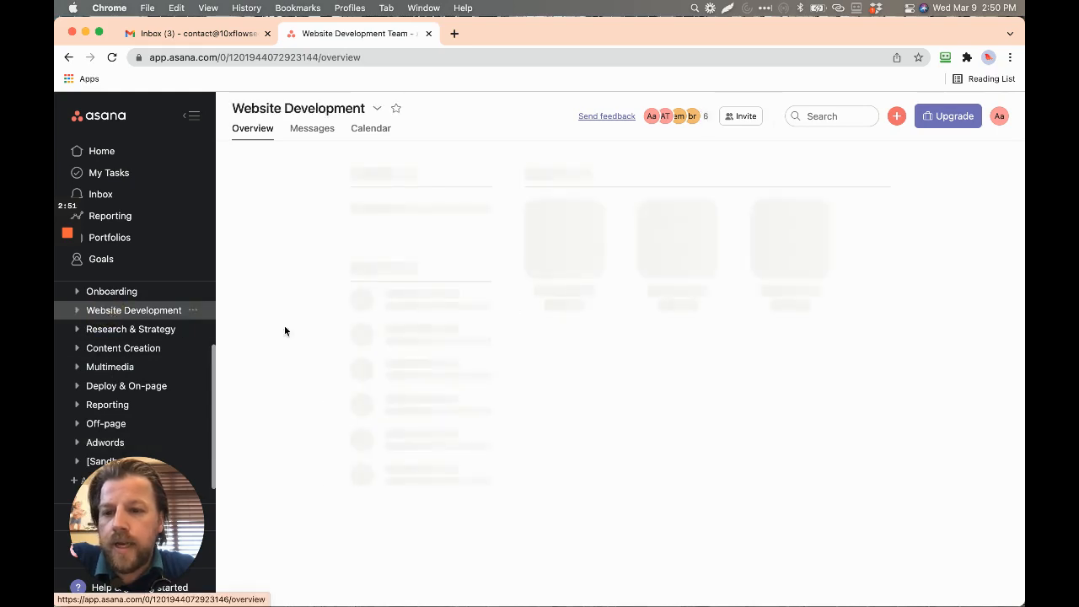
click(131, 328)
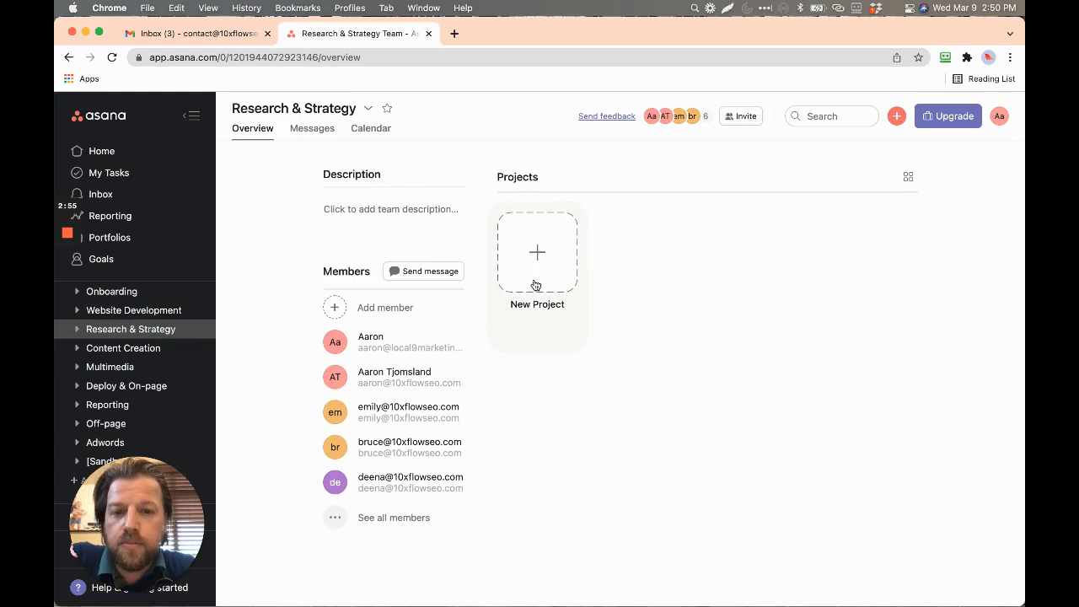
mouse_move(535, 278)
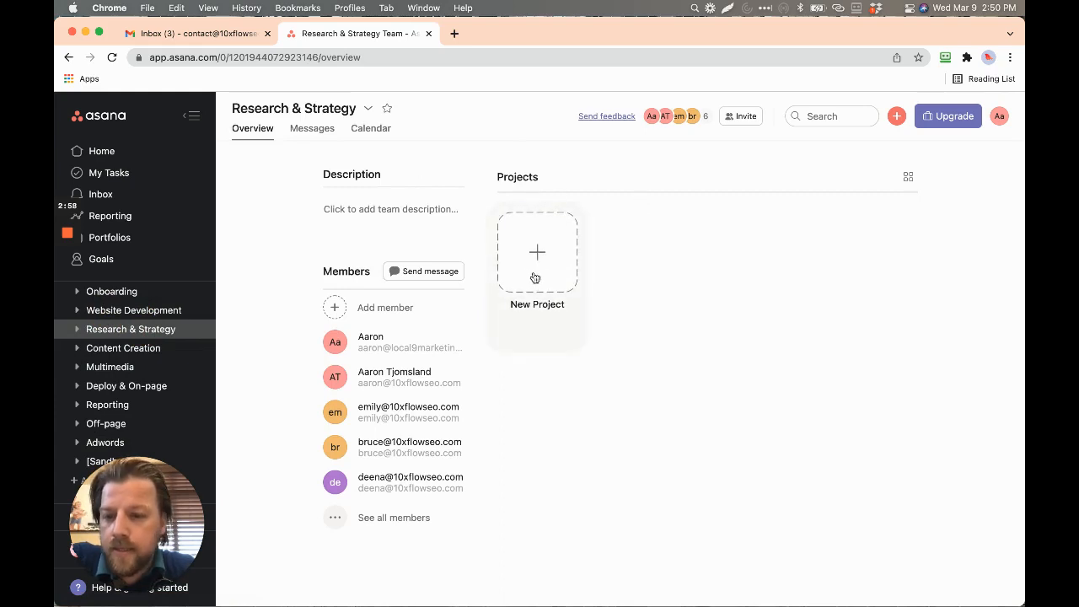
mouse_move(573, 325)
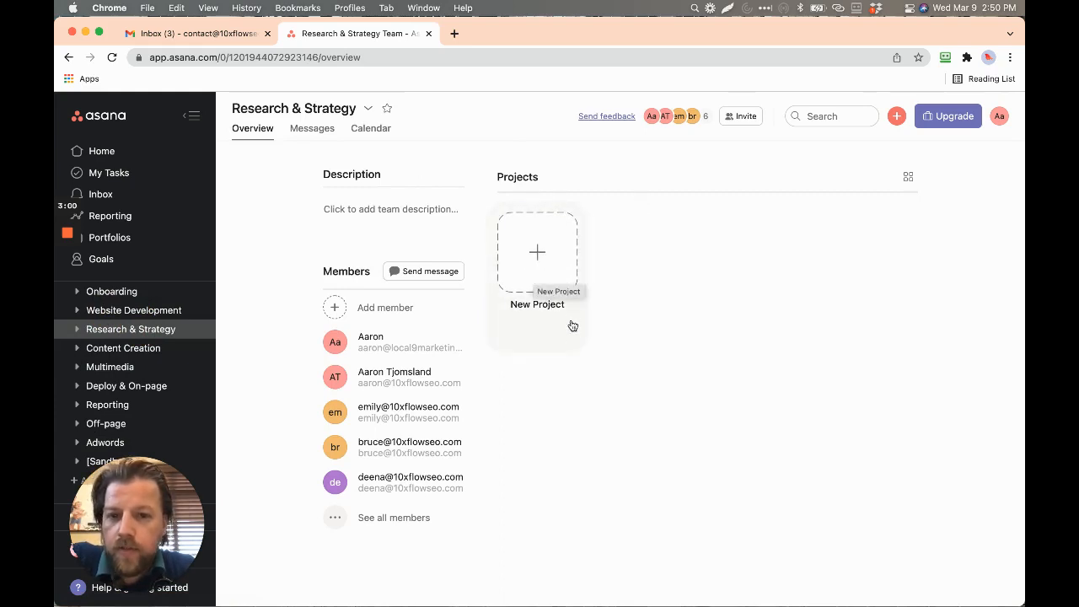
mouse_move(154, 357)
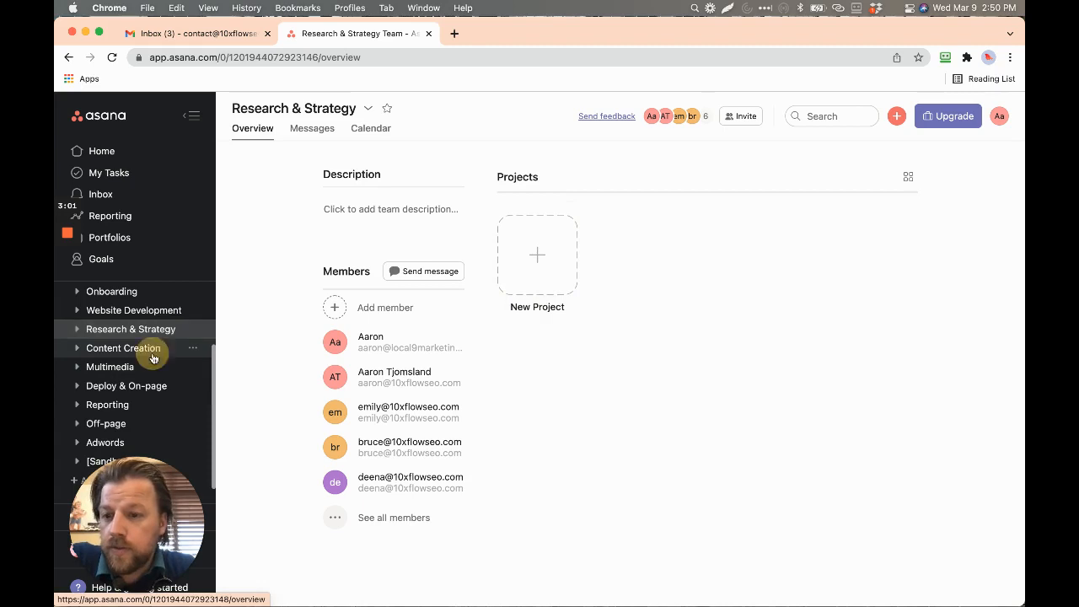
click(123, 348)
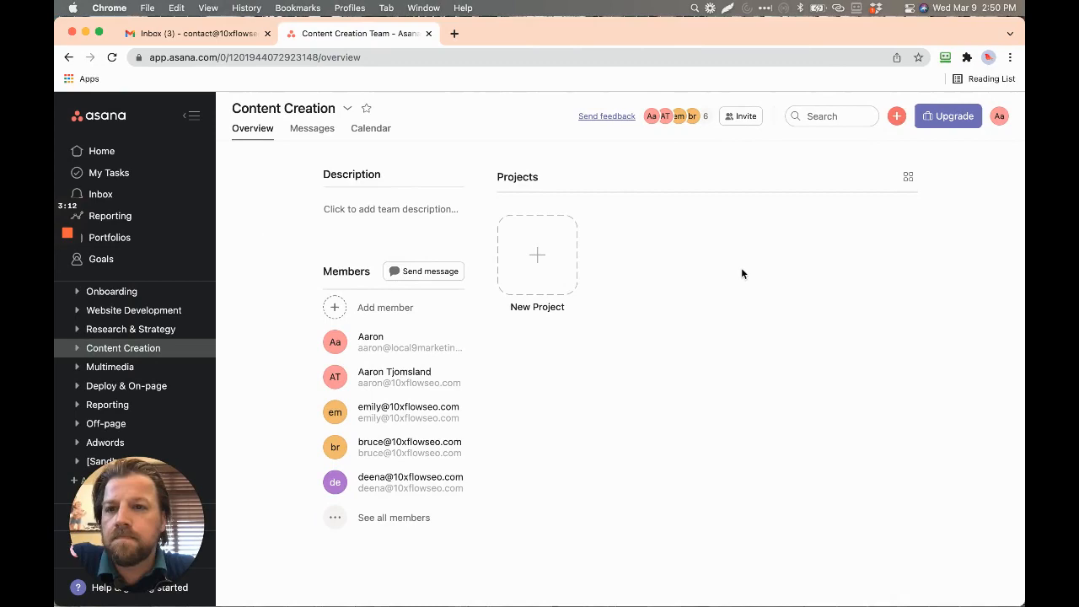
mouse_move(657, 41)
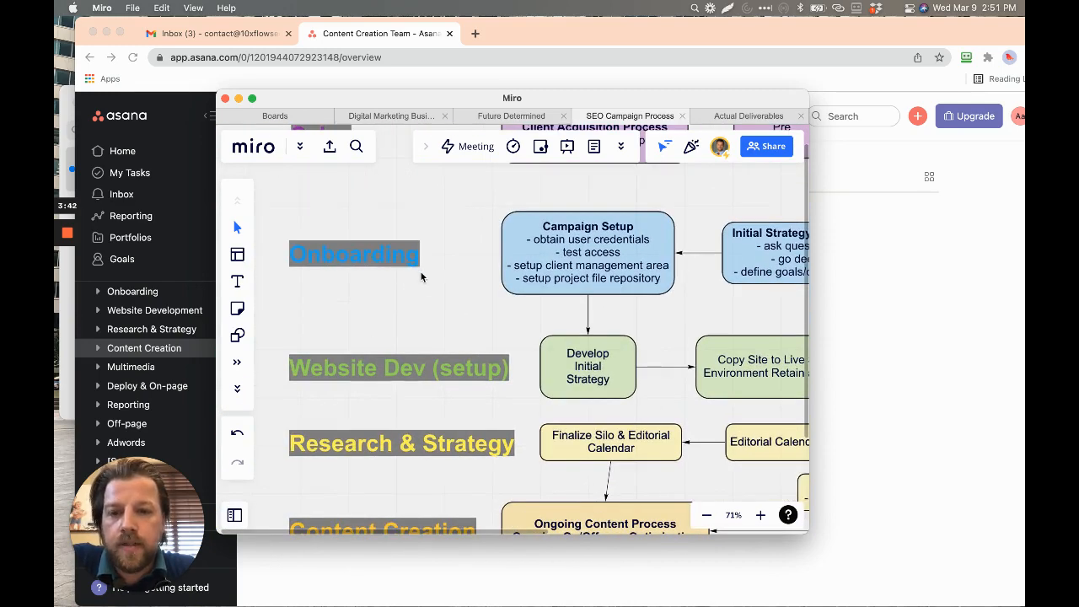
mouse_move(590, 276)
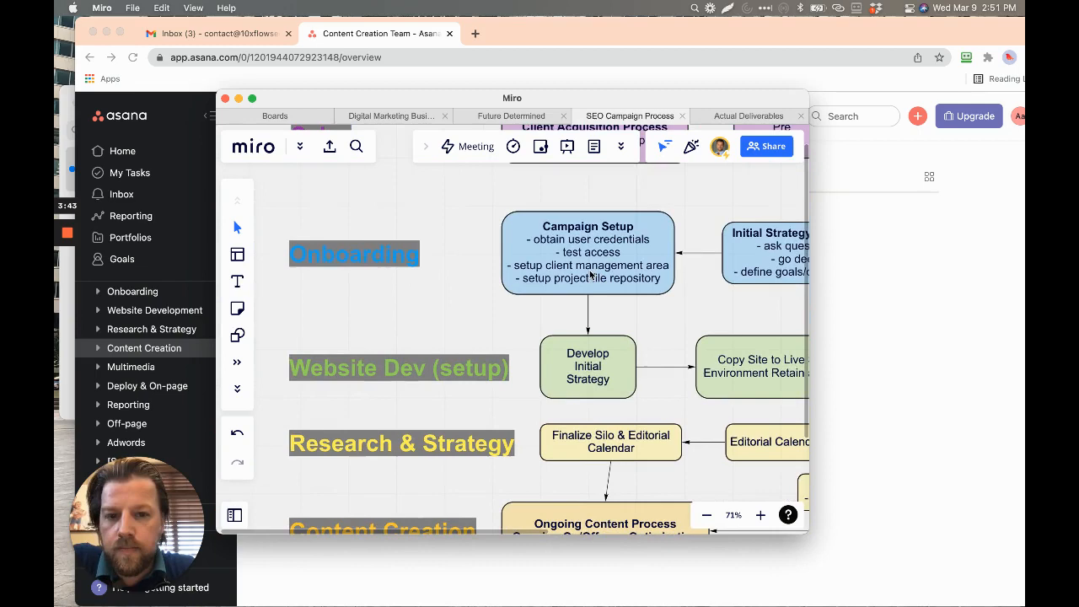
scroll(down, 3)
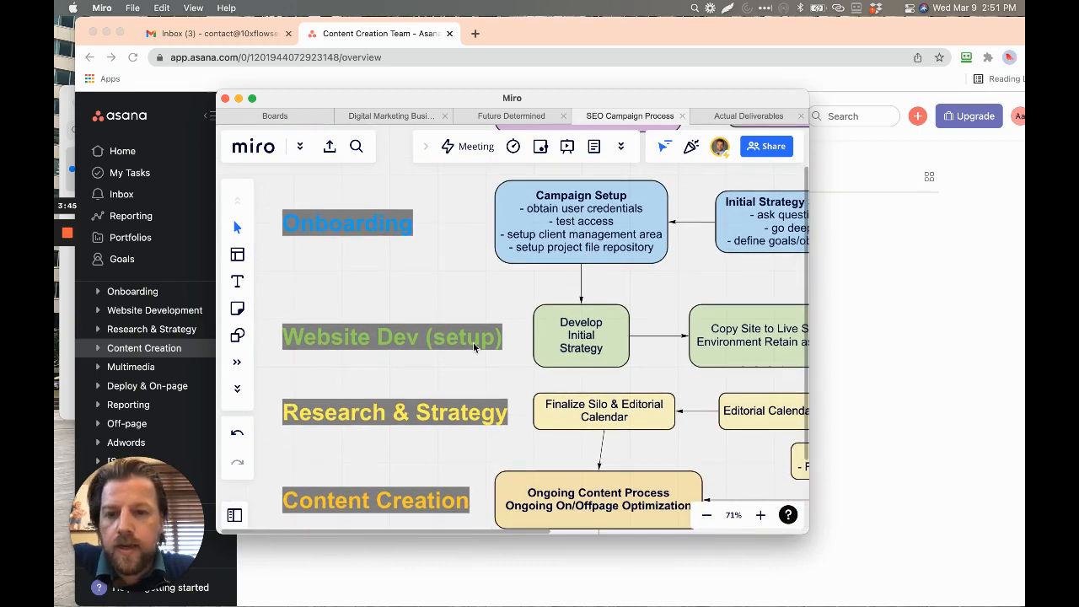
scroll(down, 3)
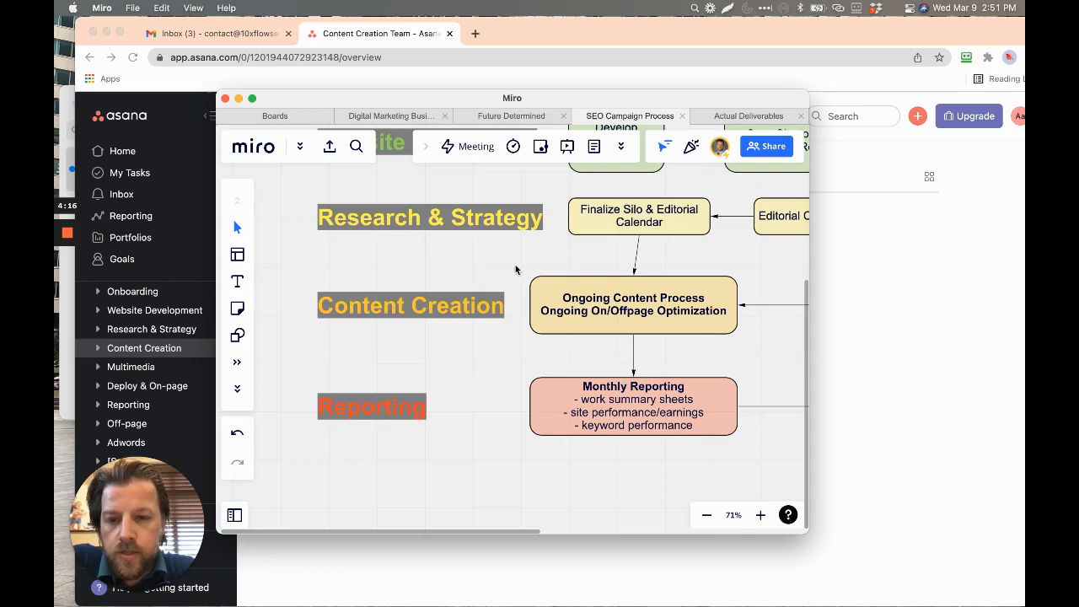
mouse_move(630, 319)
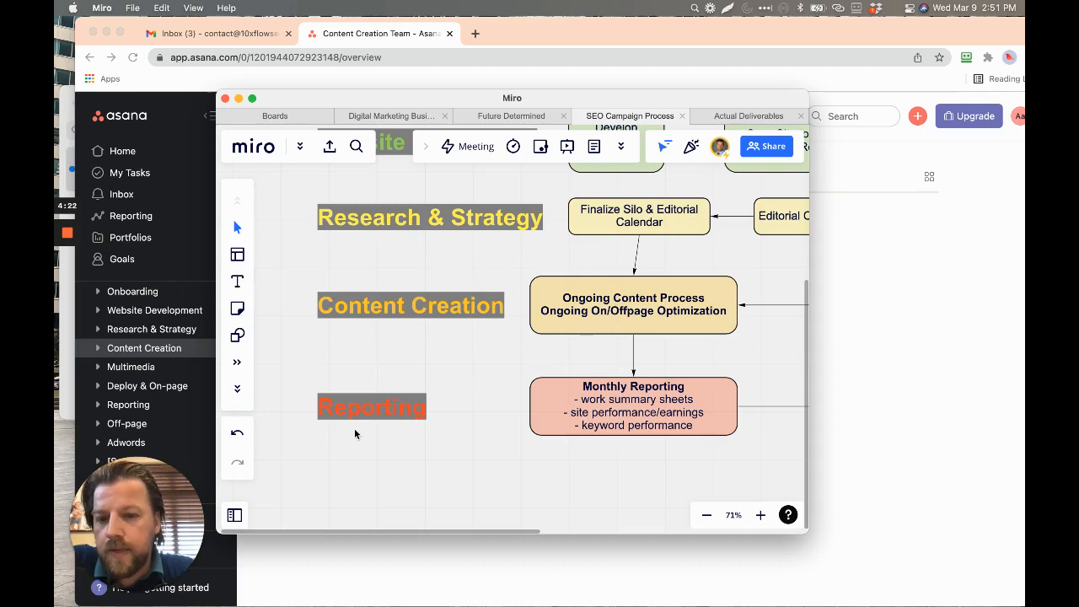
mouse_move(183, 352)
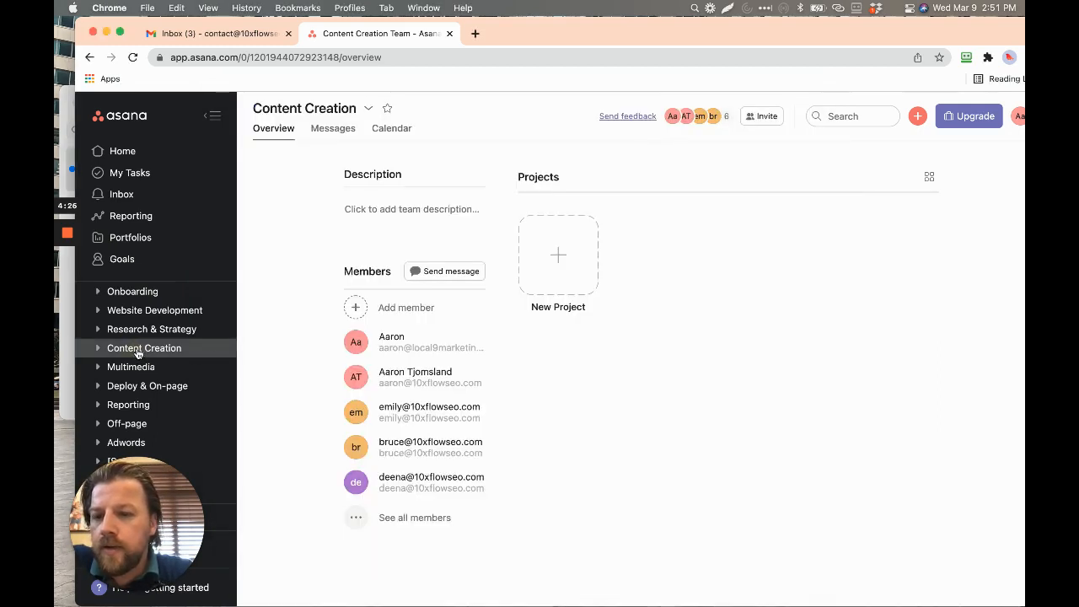
Cycle through Multimedia, Deploy & On-page and Content Creation twice, then land on projectless Reporting.
click(131, 367)
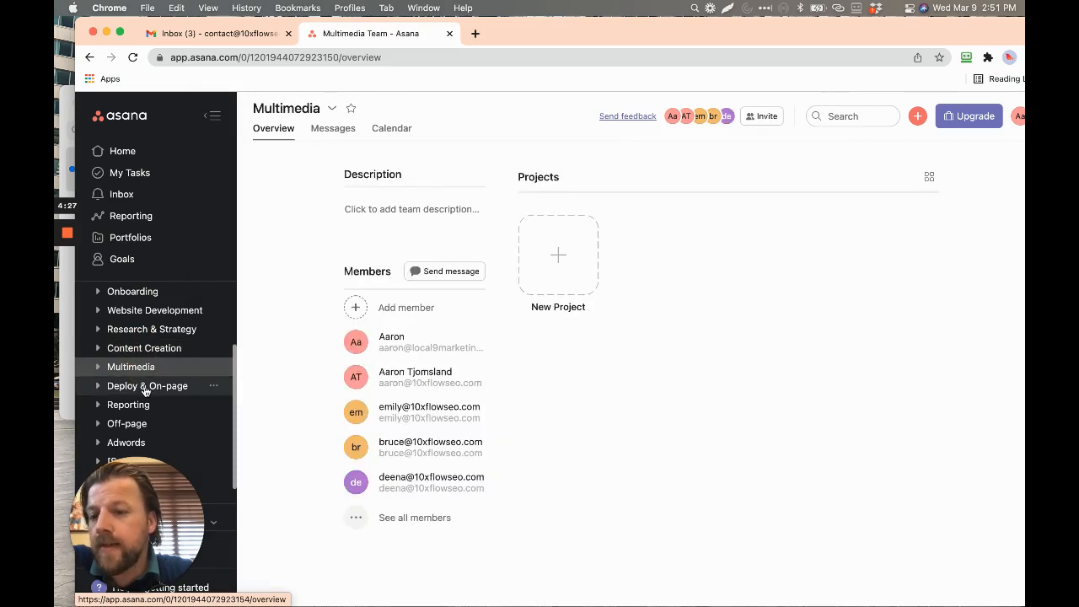
click(146, 385)
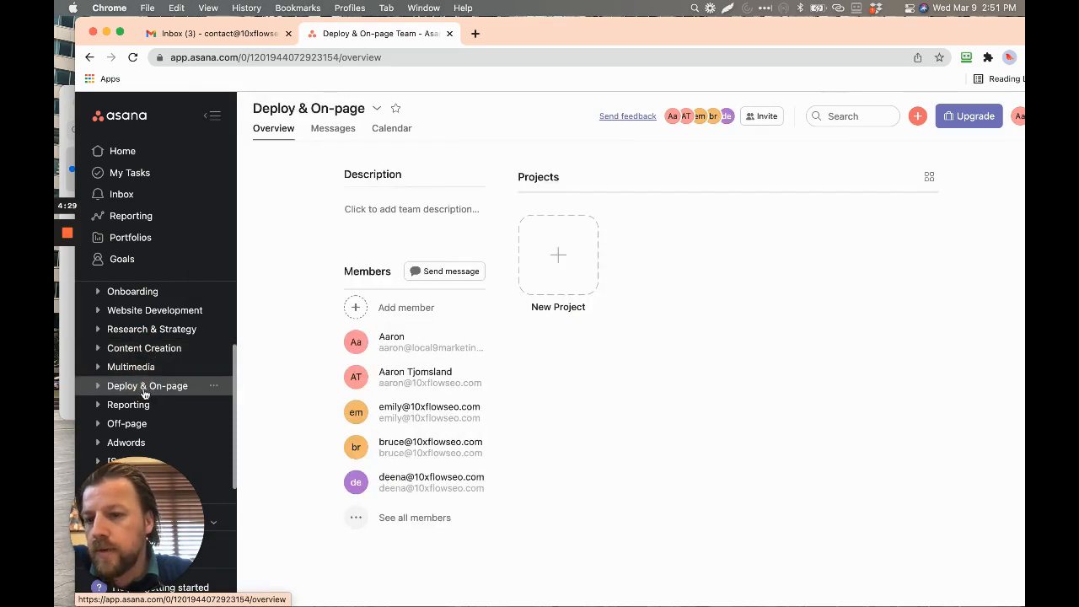
click(143, 348)
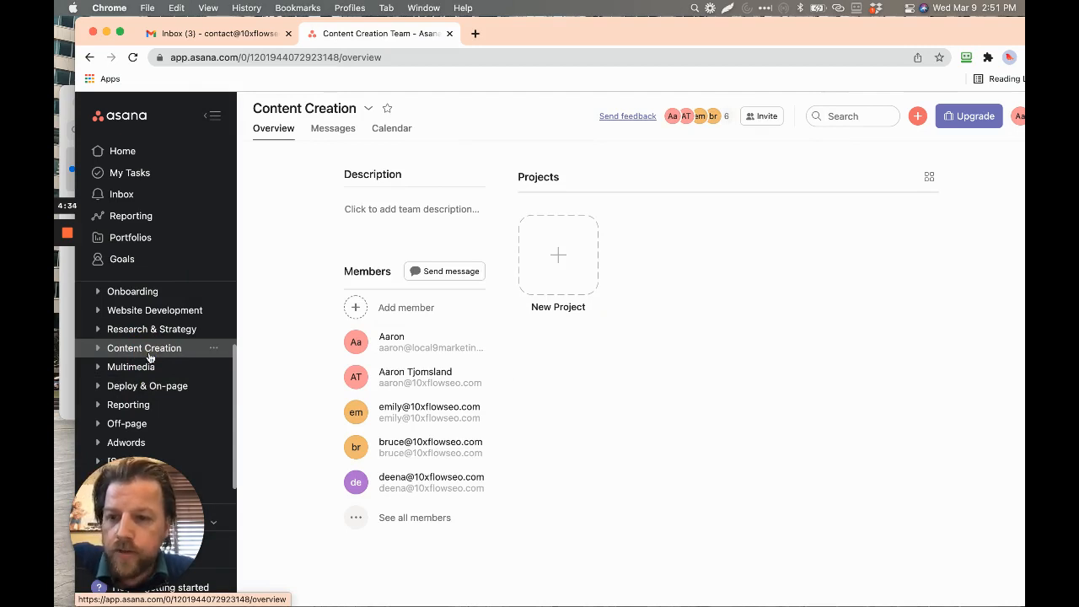
click(131, 367)
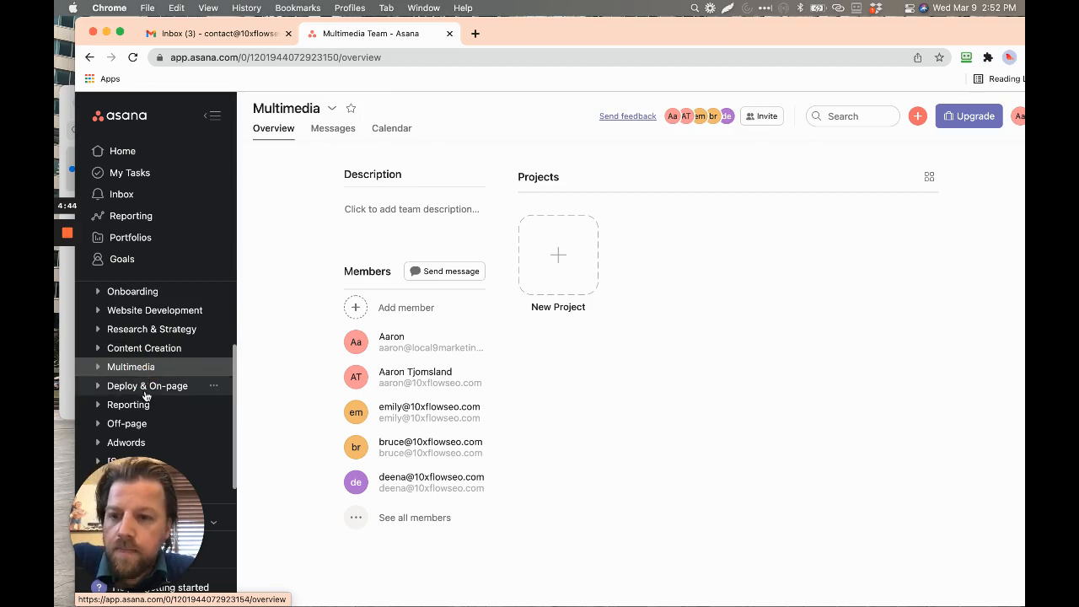
click(146, 386)
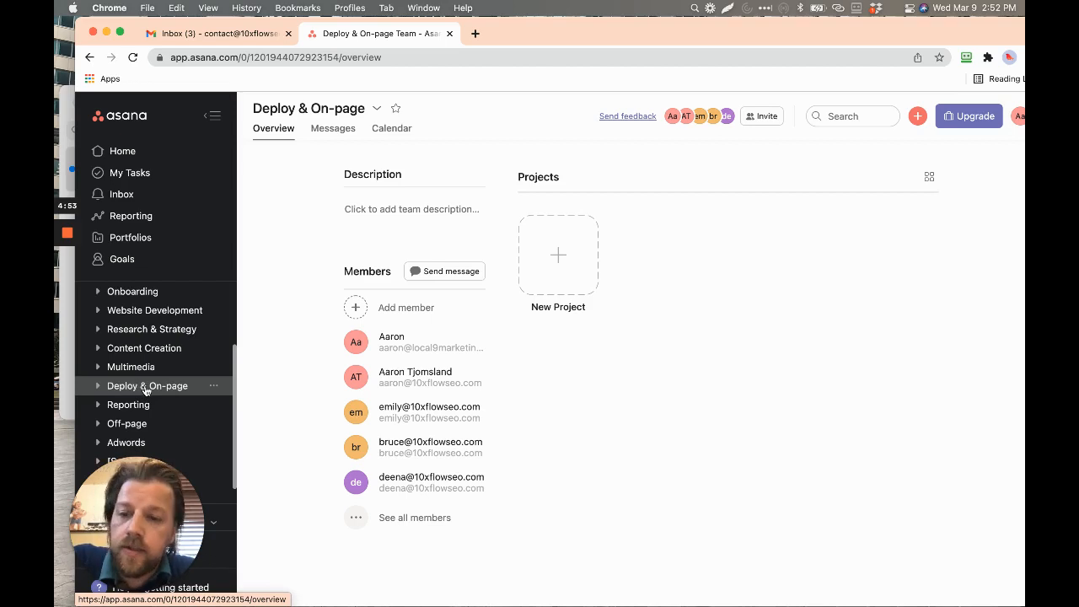
click(128, 405)
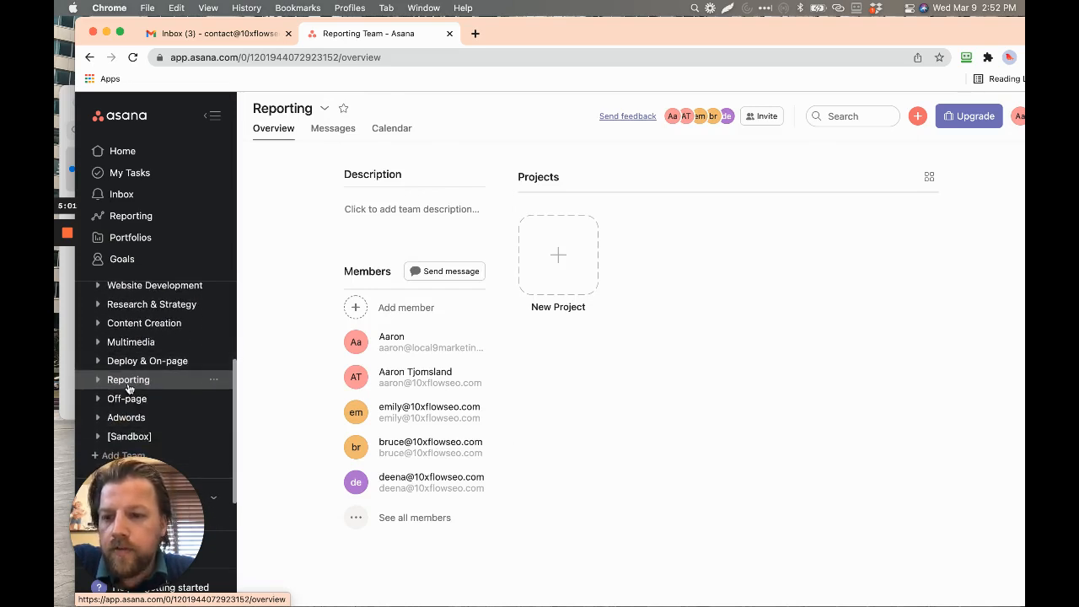
mouse_move(557, 270)
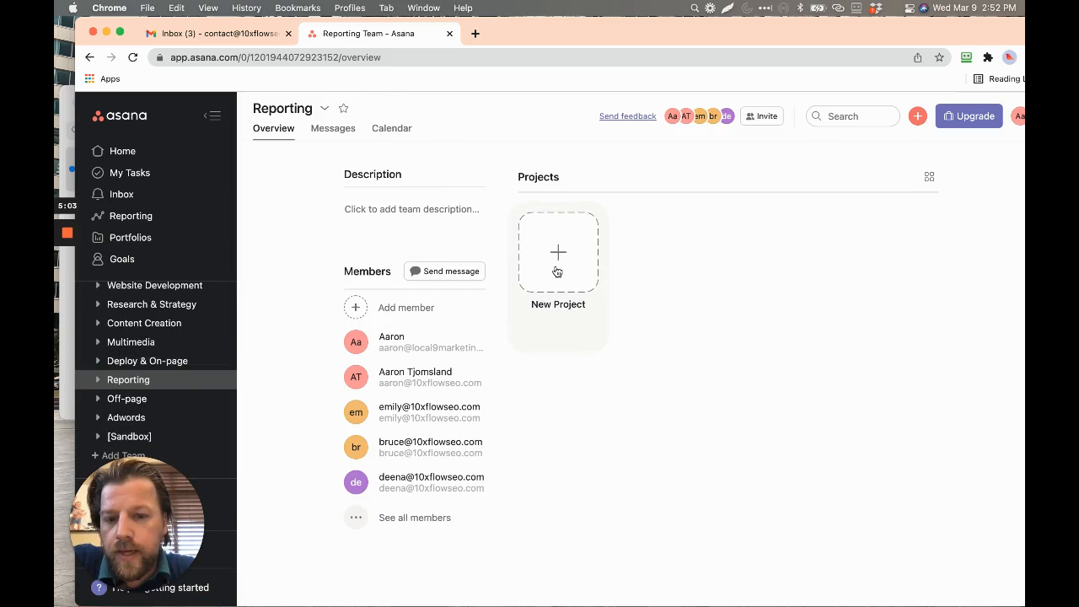
mouse_move(128, 380)
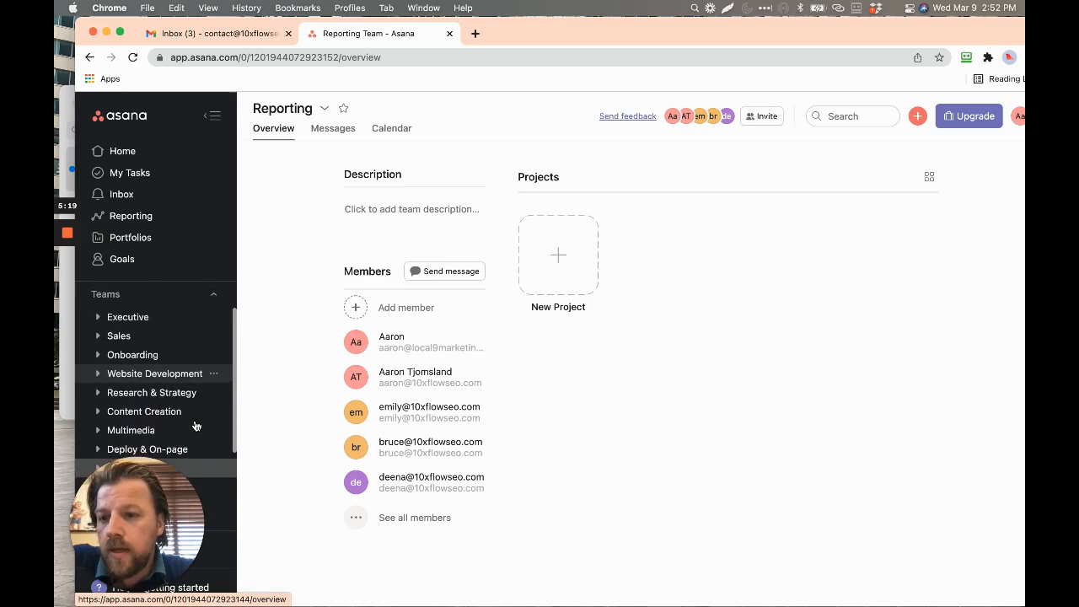
Open the projectless Website Development team and scroll through its member list.
scroll(down, 3)
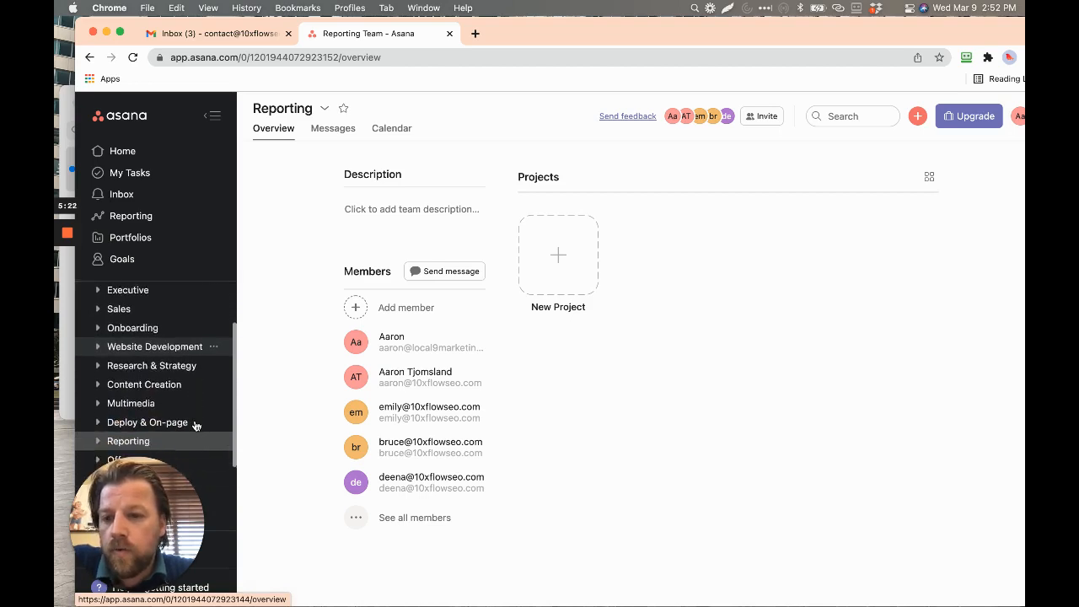
scroll(down, 3)
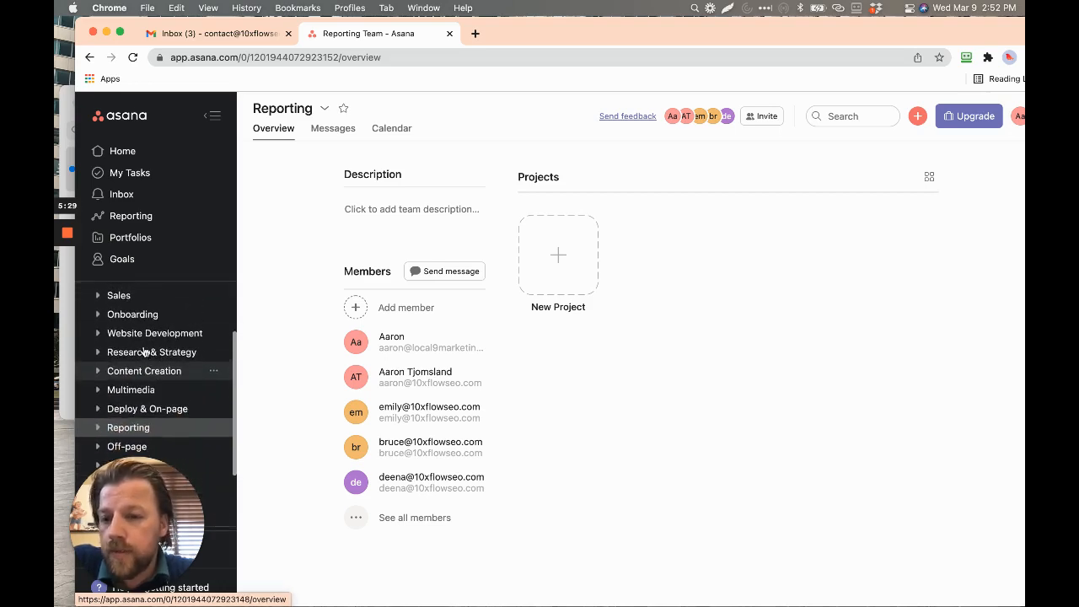
click(154, 332)
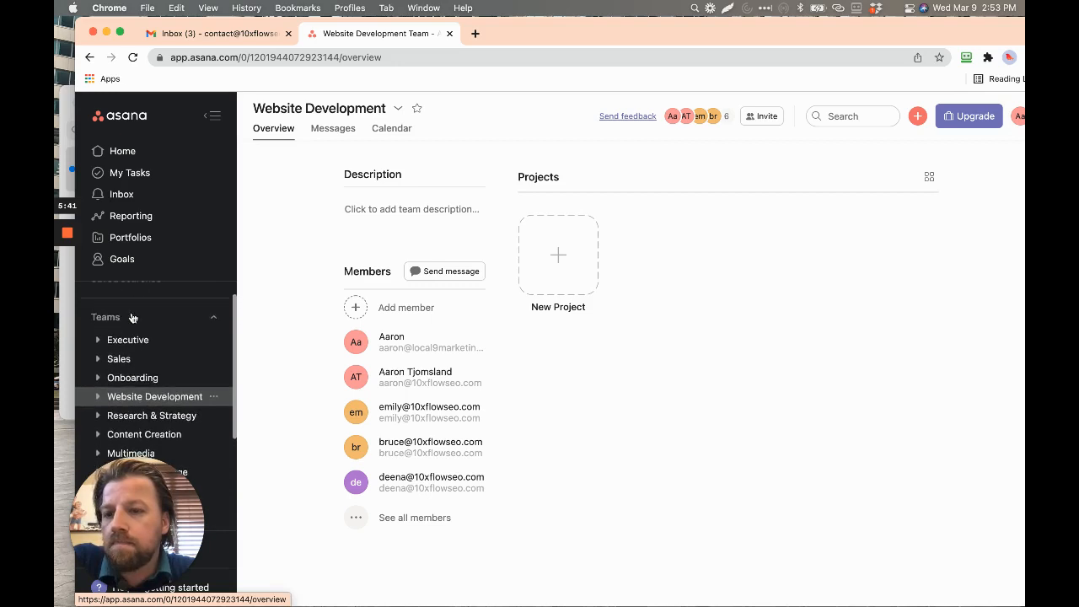
scroll(down, 3)
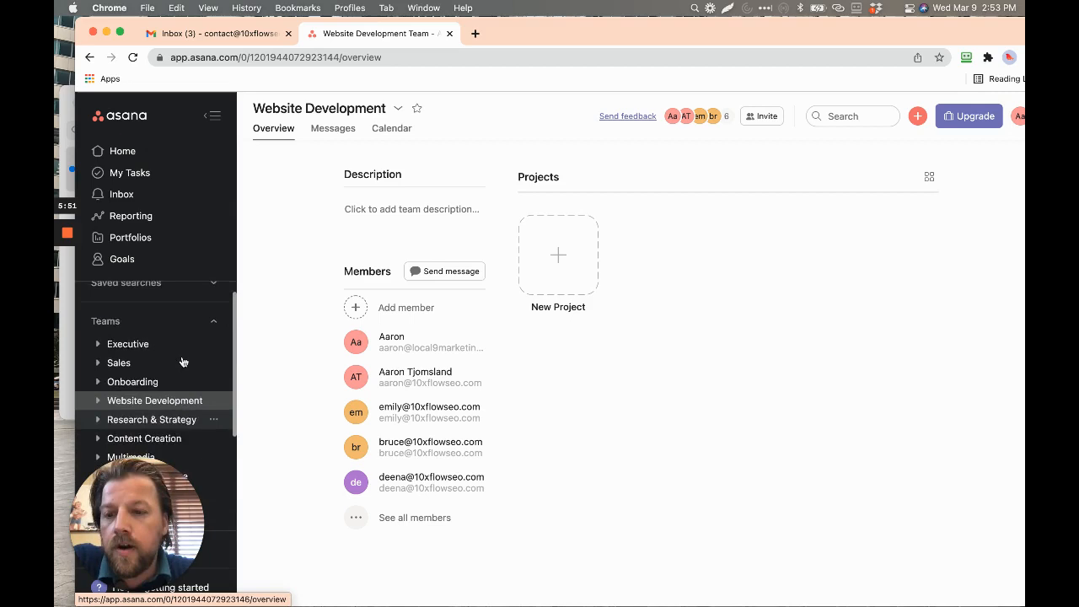
scroll(down, 3)
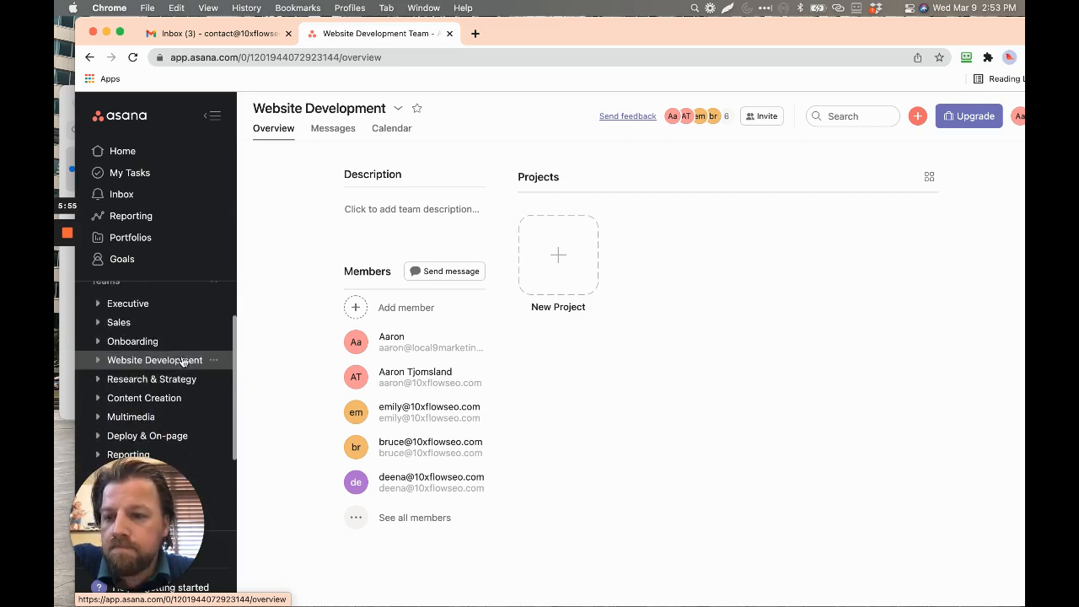
scroll(down, 3)
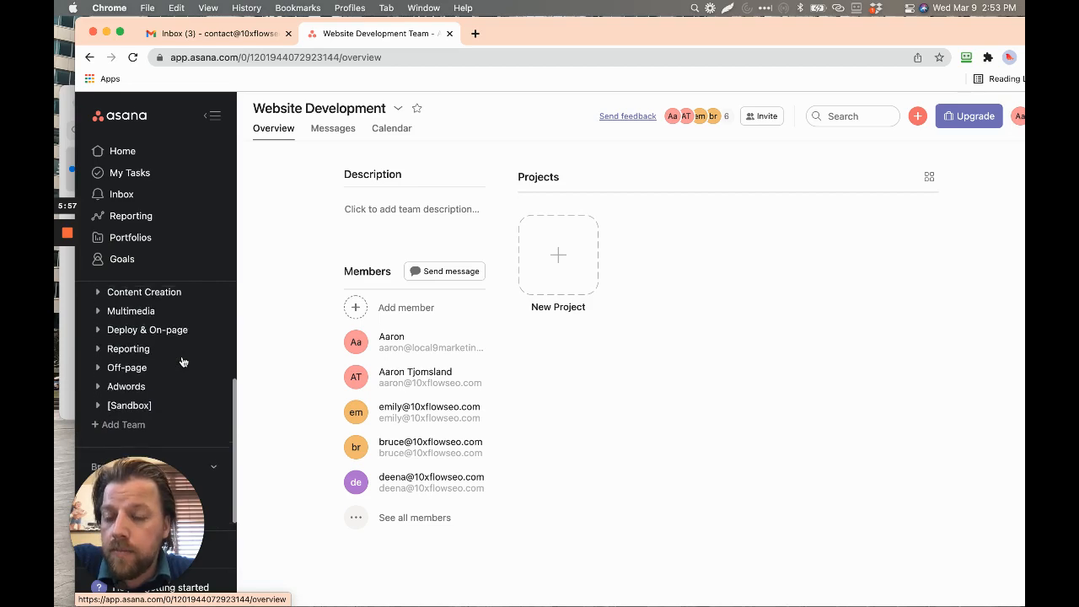